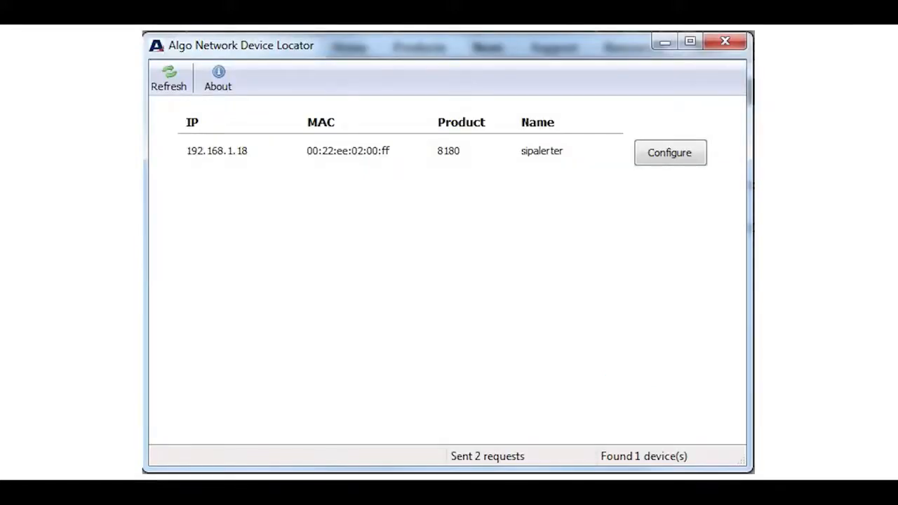
- Locate the Algo 8180 'sipalerter' at 192.168.1.18 with the Network Device Locator
click(668, 153)
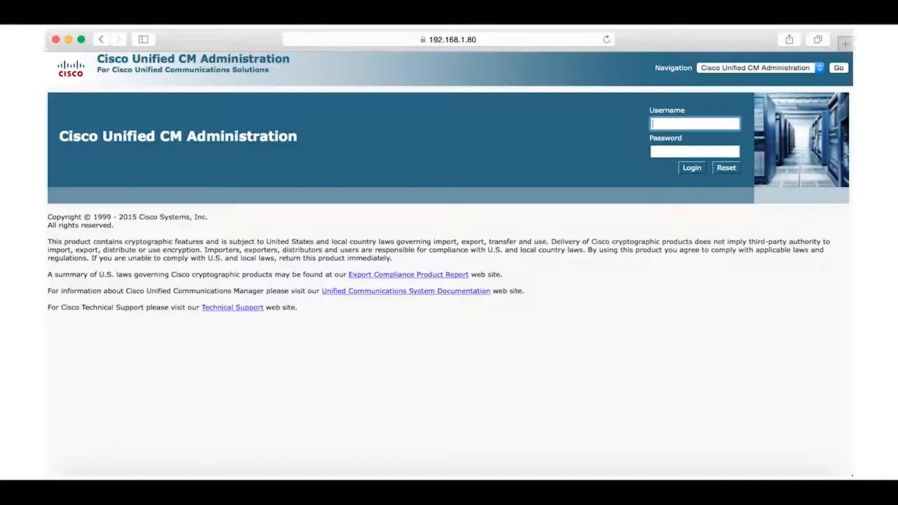
- Log in to Cisco Unified CM Administration and decline saving the password
text(algo)
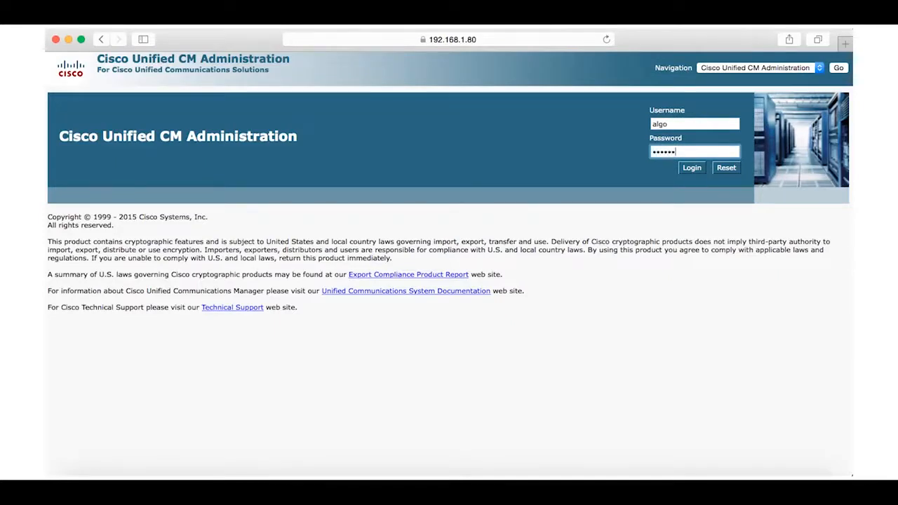
click(691, 168)
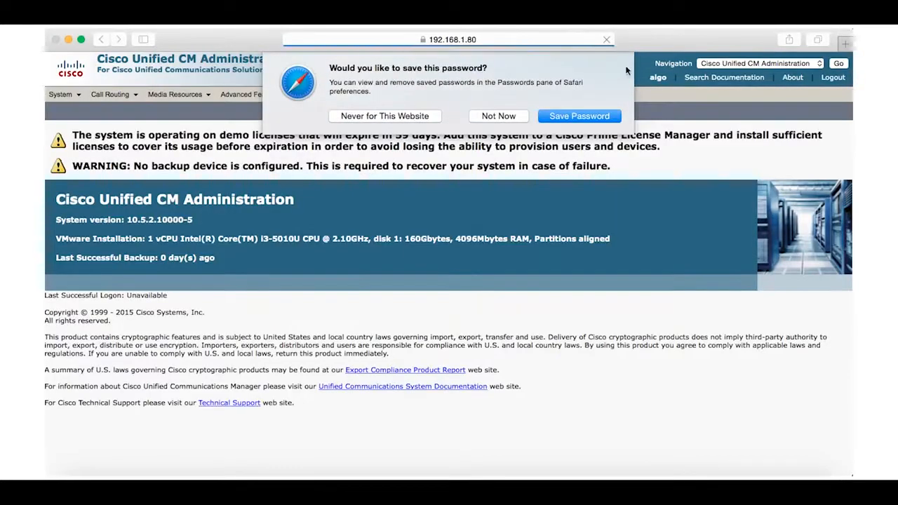
click(422, 94)
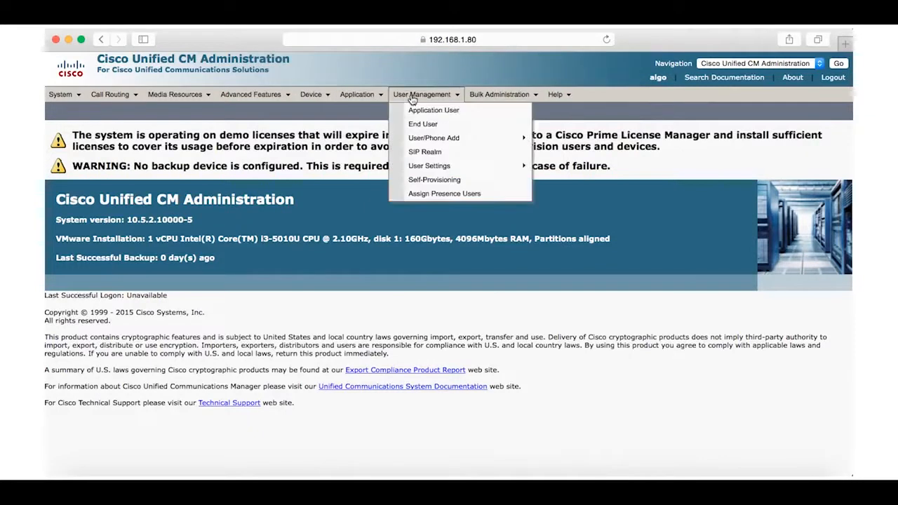
- Add end user 1004 with a password and last name Algo
click(423, 123)
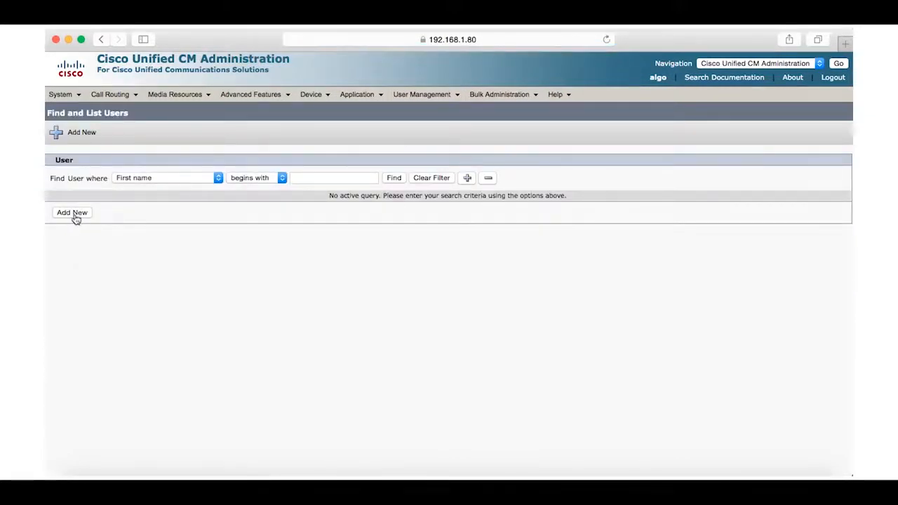
click(71, 212)
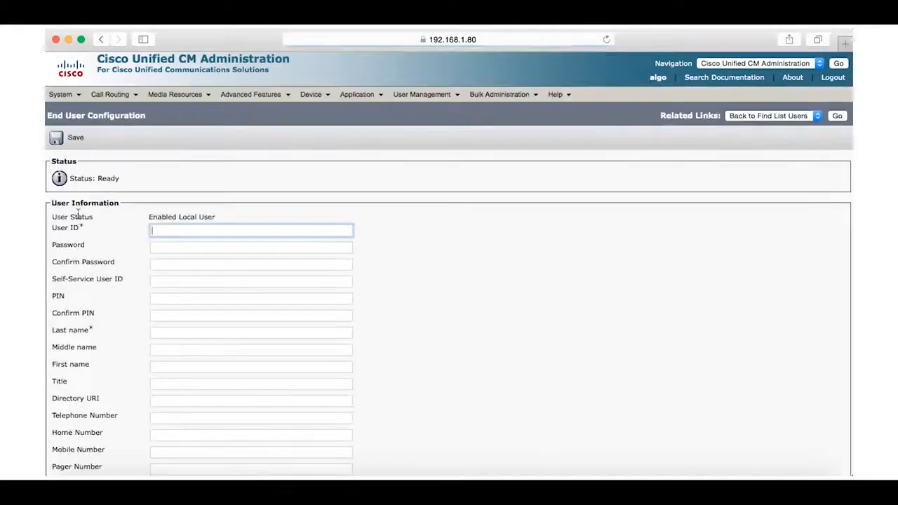
text(1004)
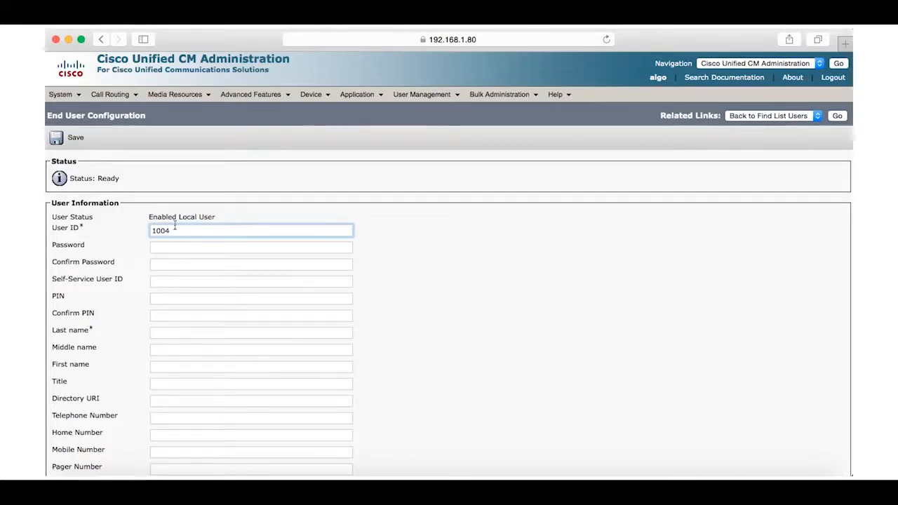
click(250, 247)
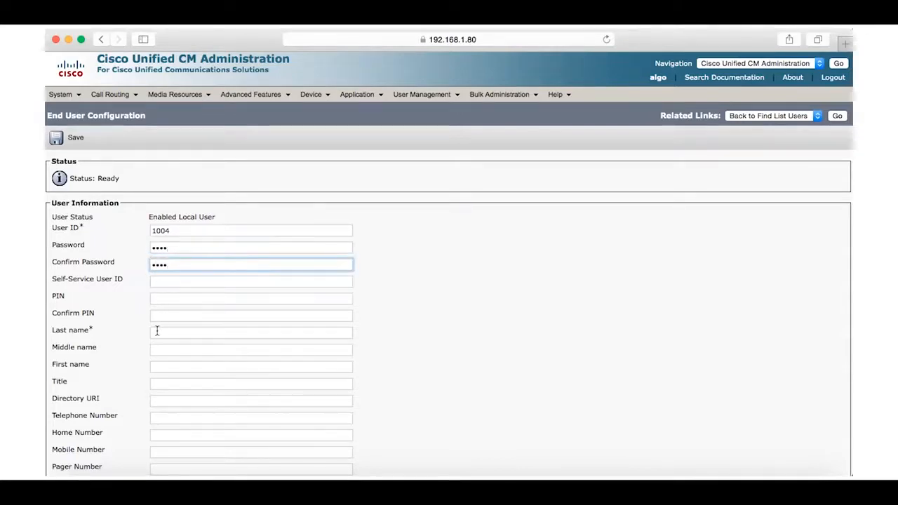
text(Algo)
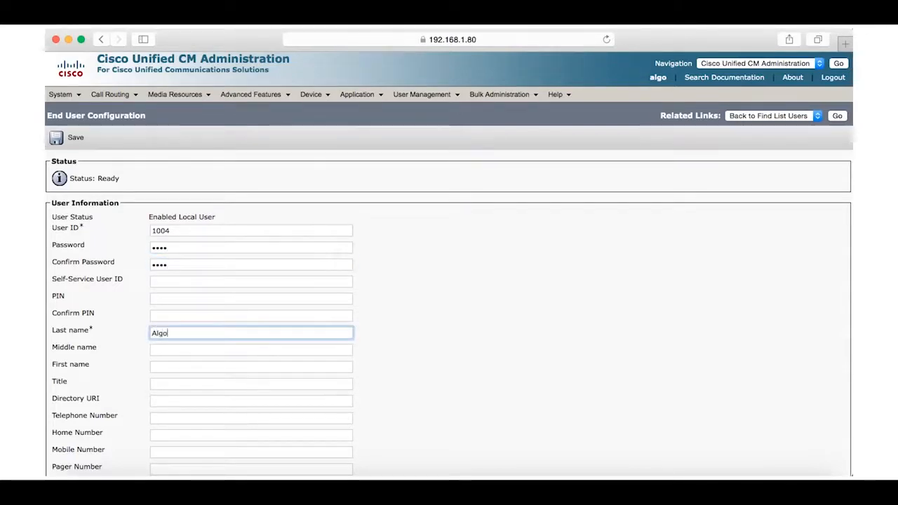
scroll(down, 3)
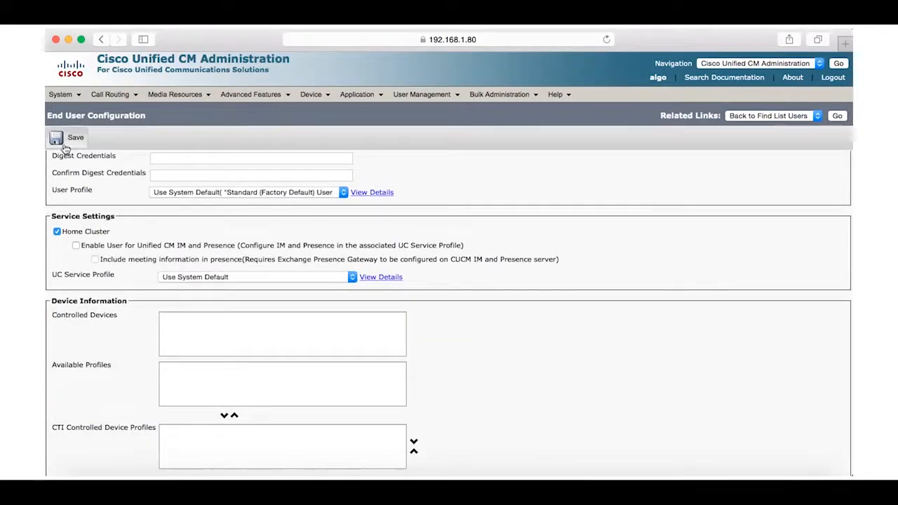
click(56, 137)
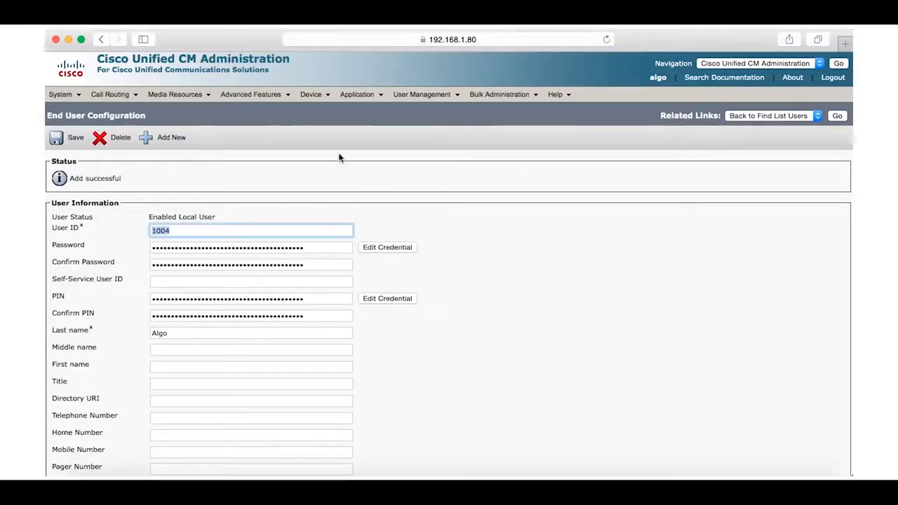
- Start a new Third-party SIP Device (Basic) phone
click(311, 94)
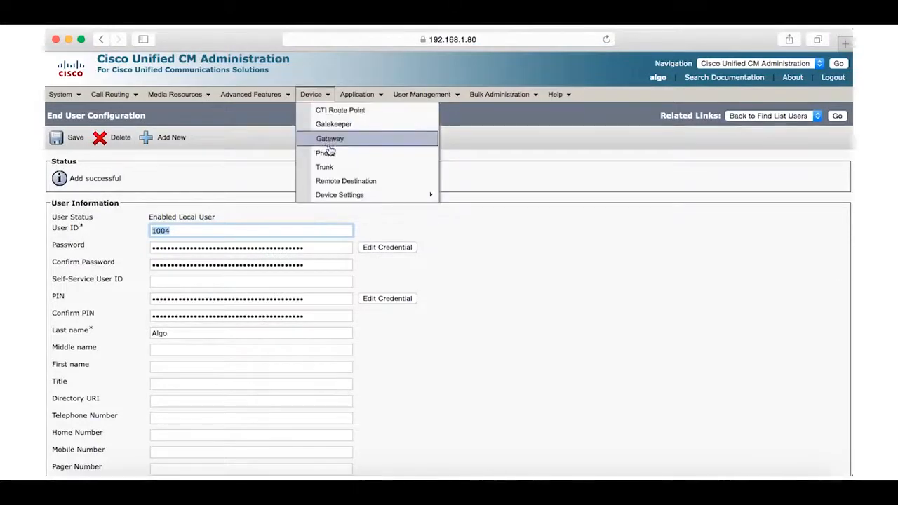
click(324, 153)
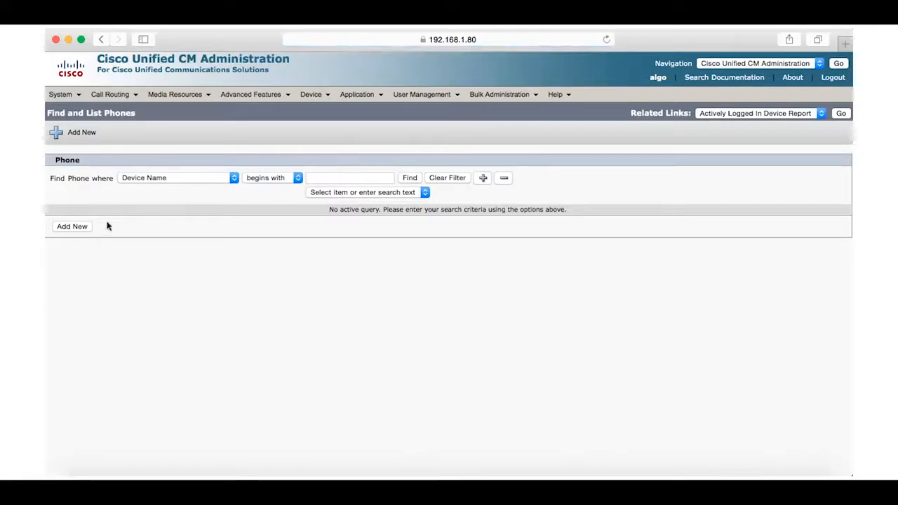
click(71, 226)
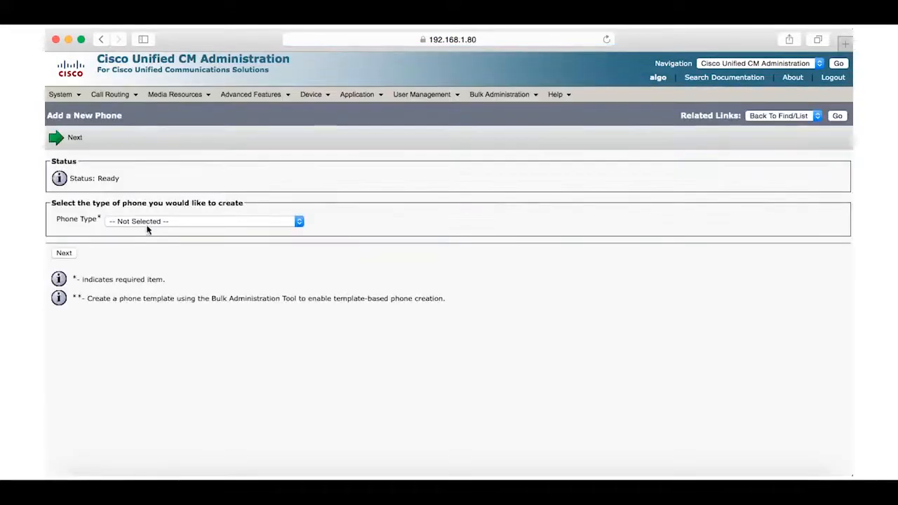
click(299, 221)
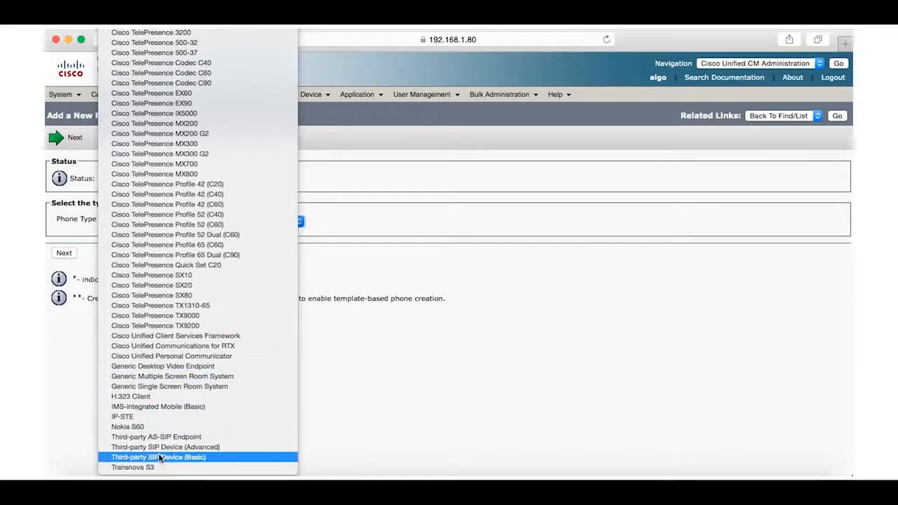
click(159, 457)
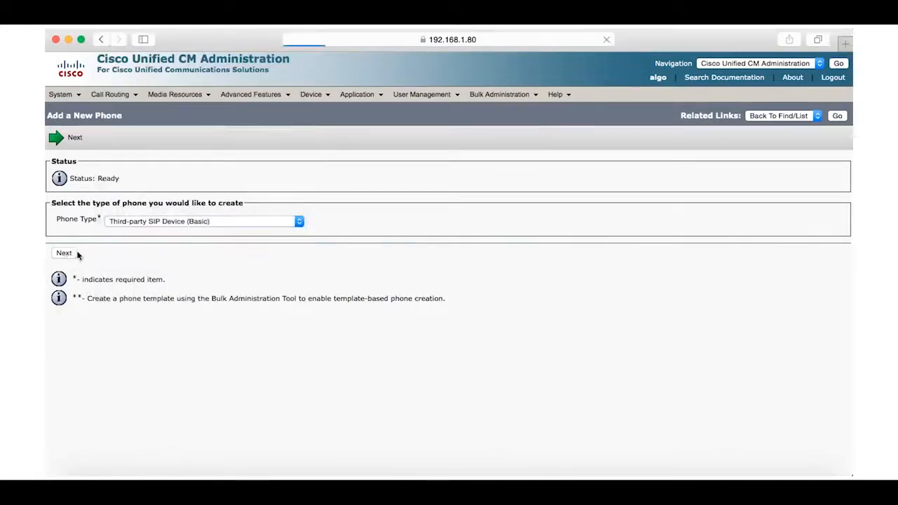
click(63, 252)
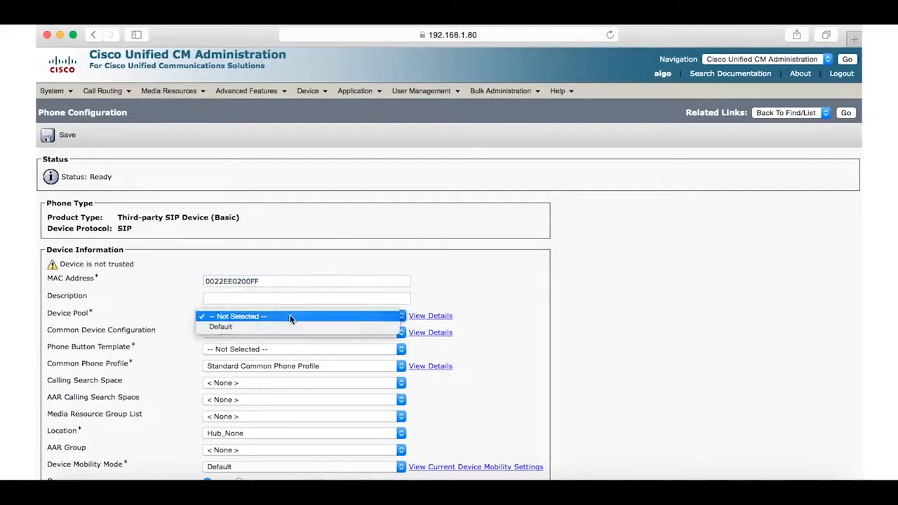
- Give the phone Default device pool, Basic template, owner 1004, non-secure profile and Standard SIP Profile
click(220, 327)
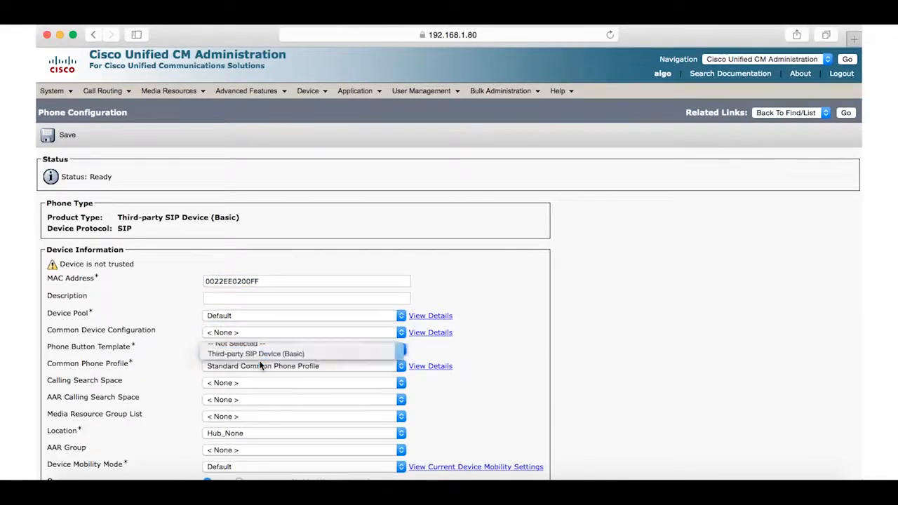
click(256, 353)
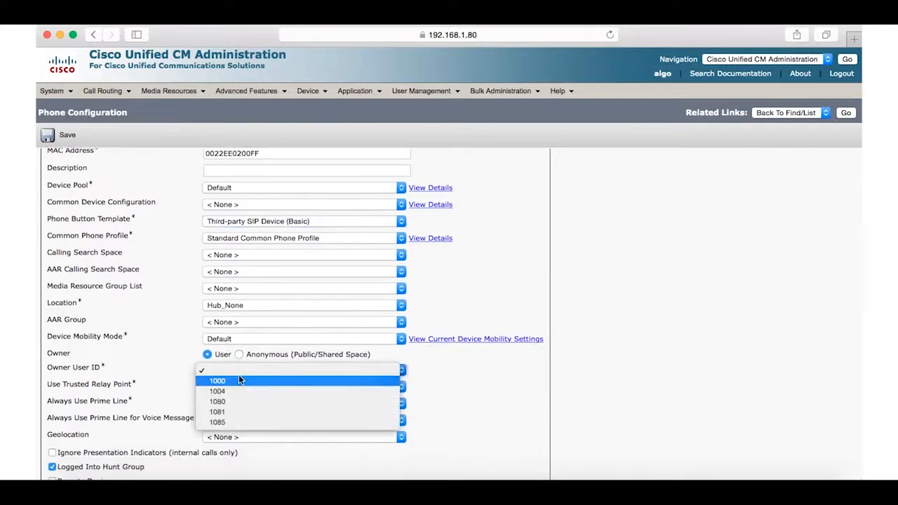
mouse_move(230, 391)
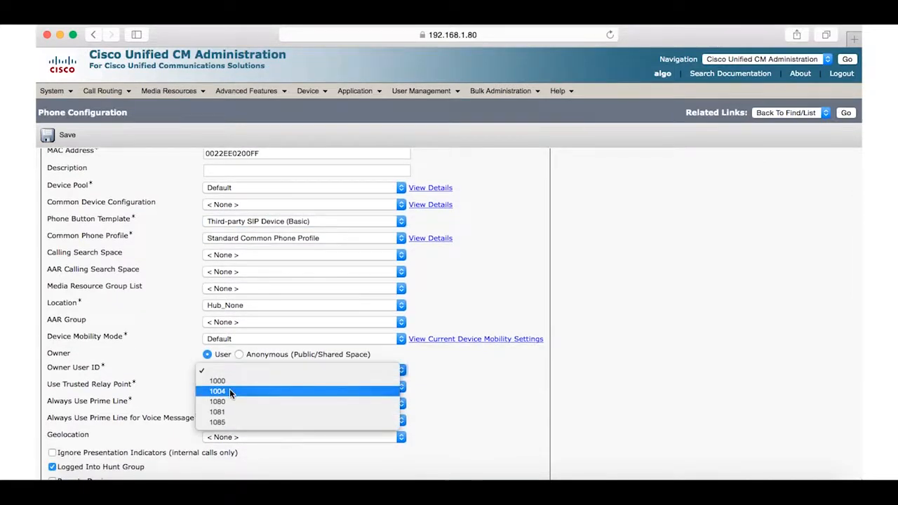
click(218, 390)
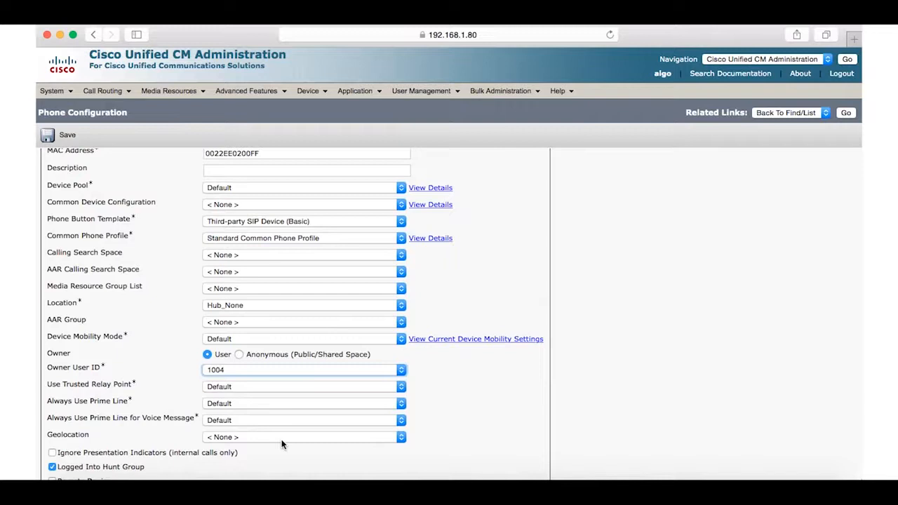
scroll(down, 3)
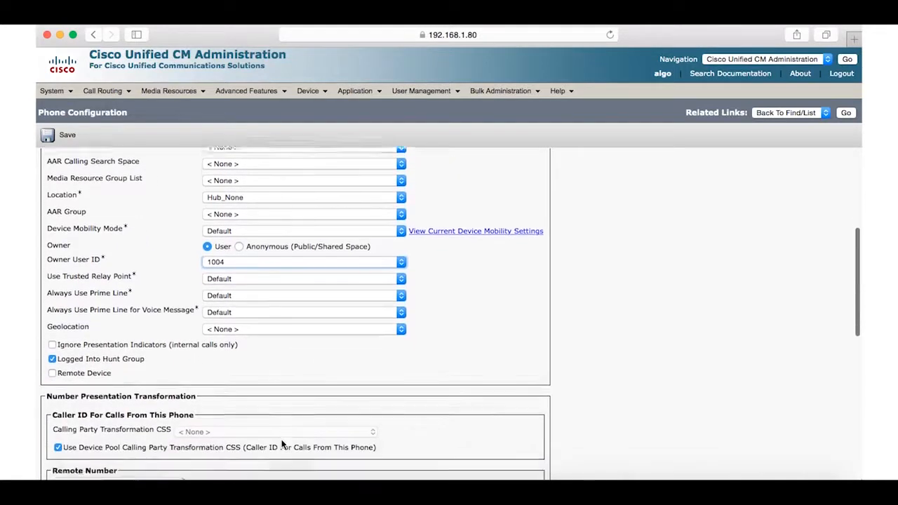
scroll(down, 3)
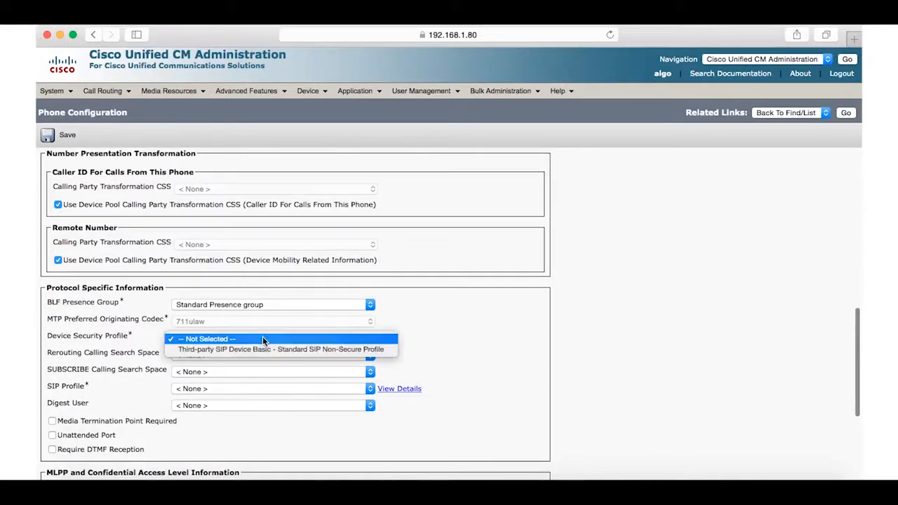
click(282, 348)
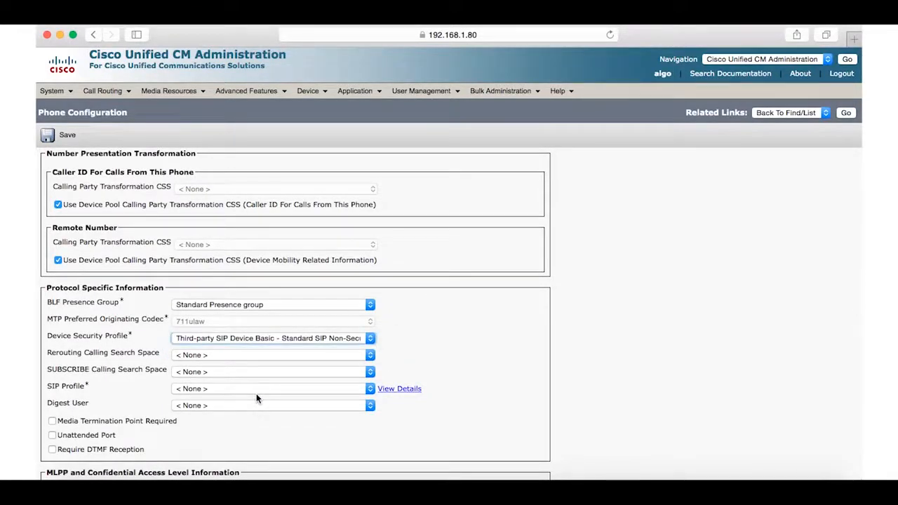
scroll(down, 3)
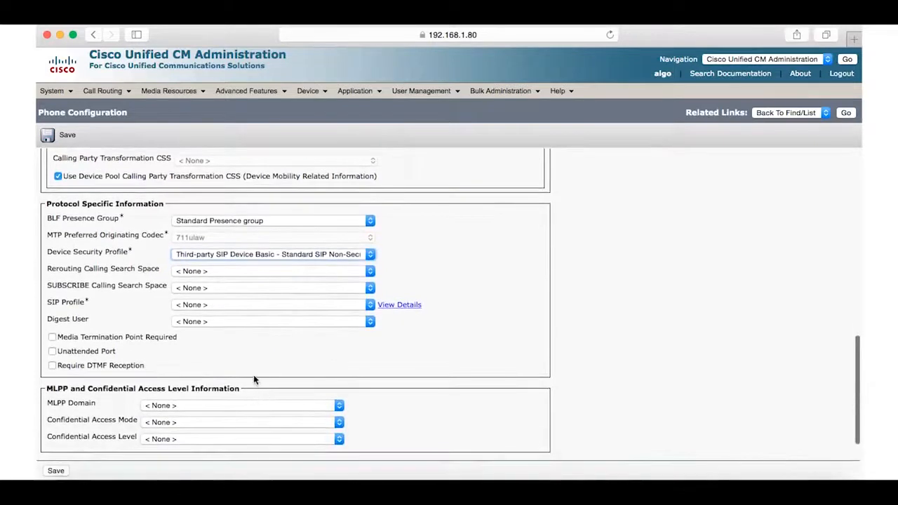
click(370, 304)
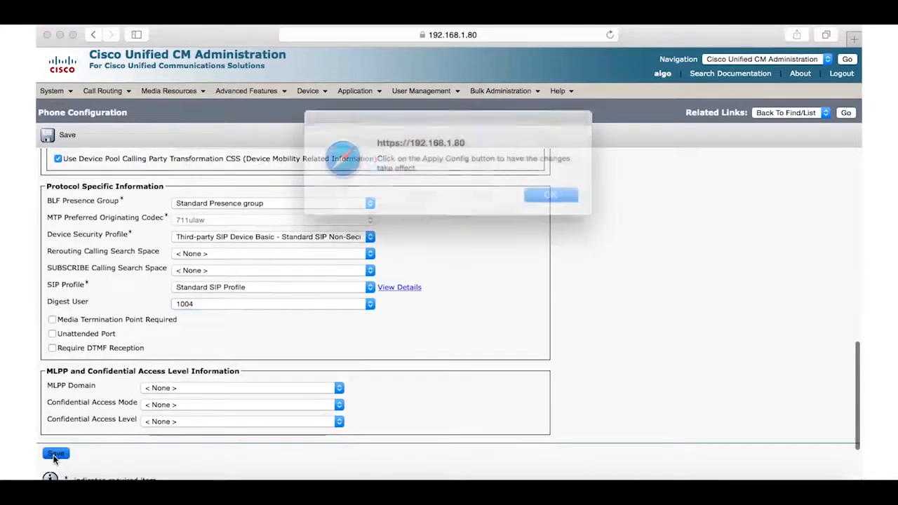
- Apply the device configuration and assign directory number 1004 to line 1
click(550, 194)
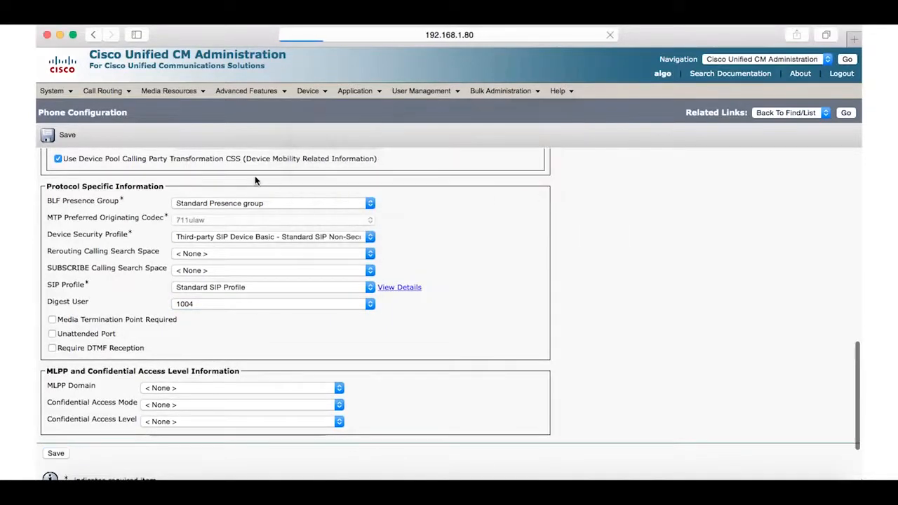
mouse_move(206, 151)
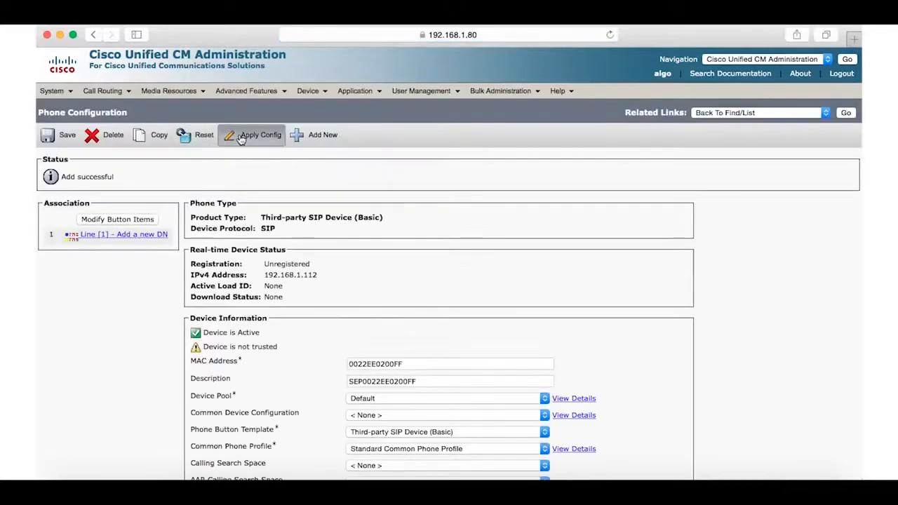
click(260, 135)
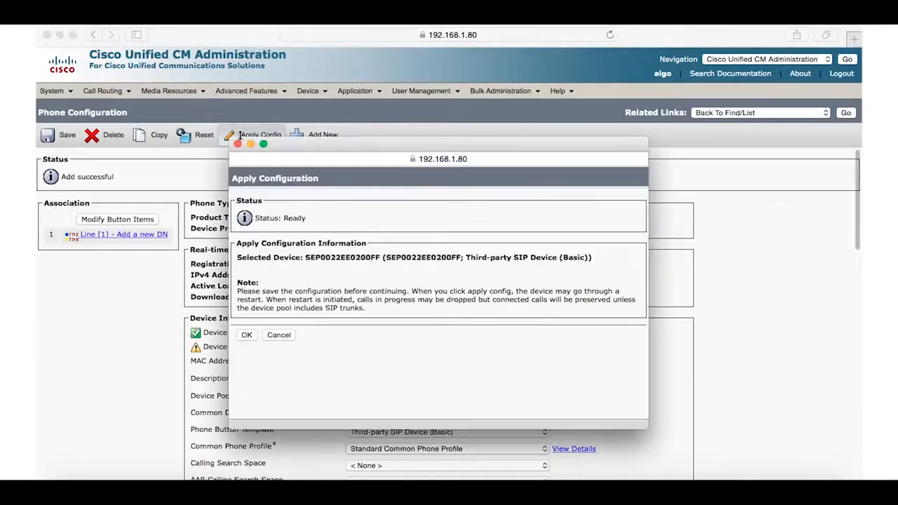
click(247, 334)
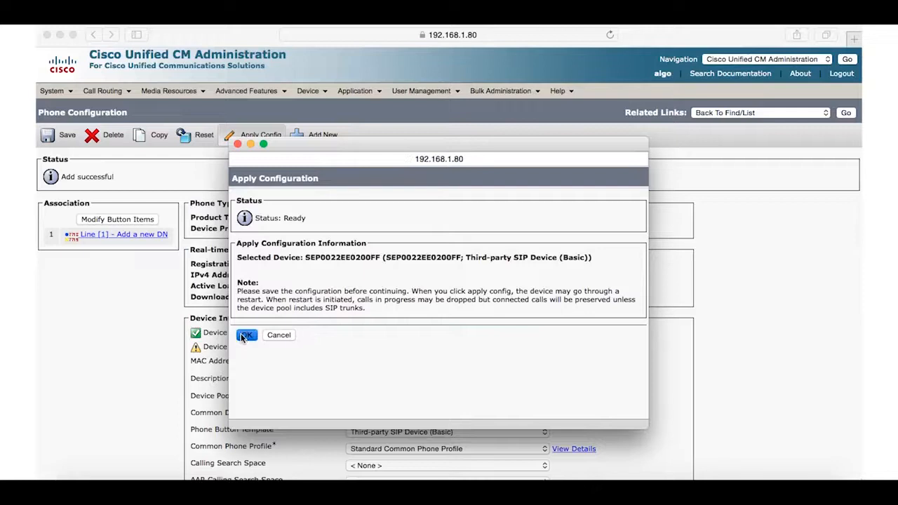
click(246, 335)
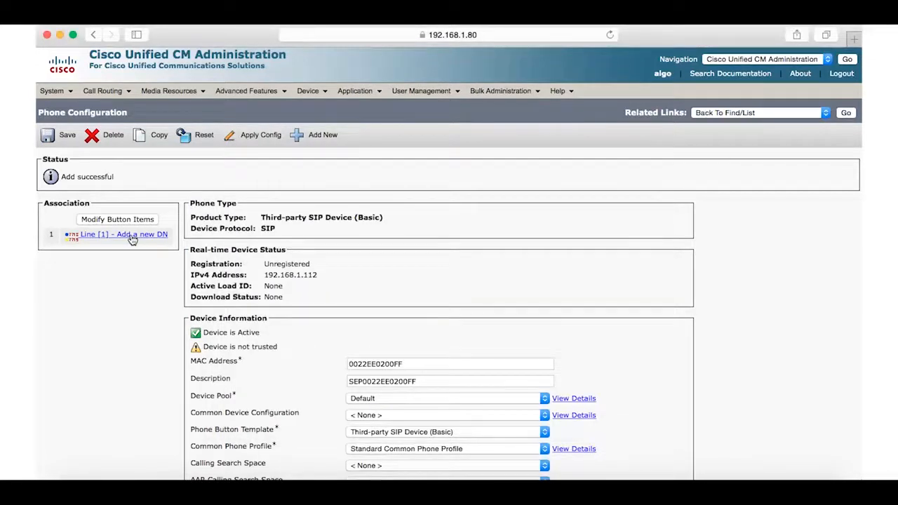
click(124, 233)
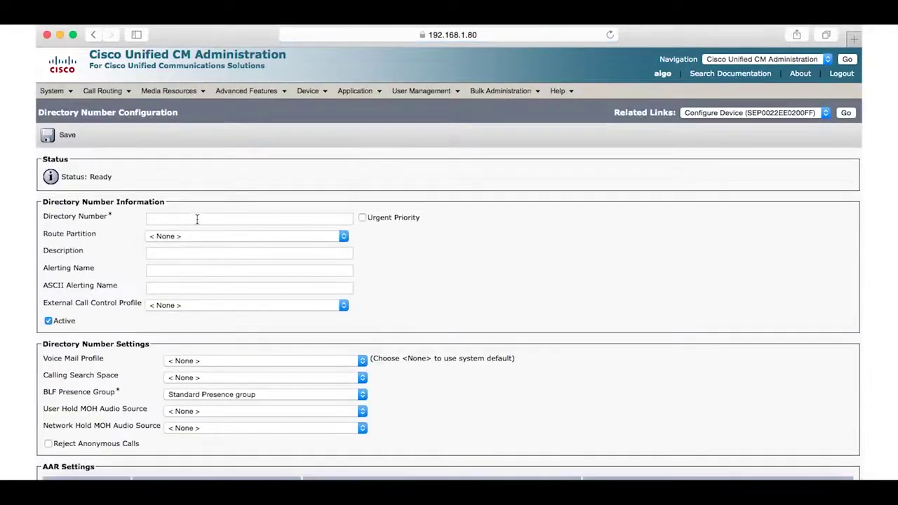
text(1004)
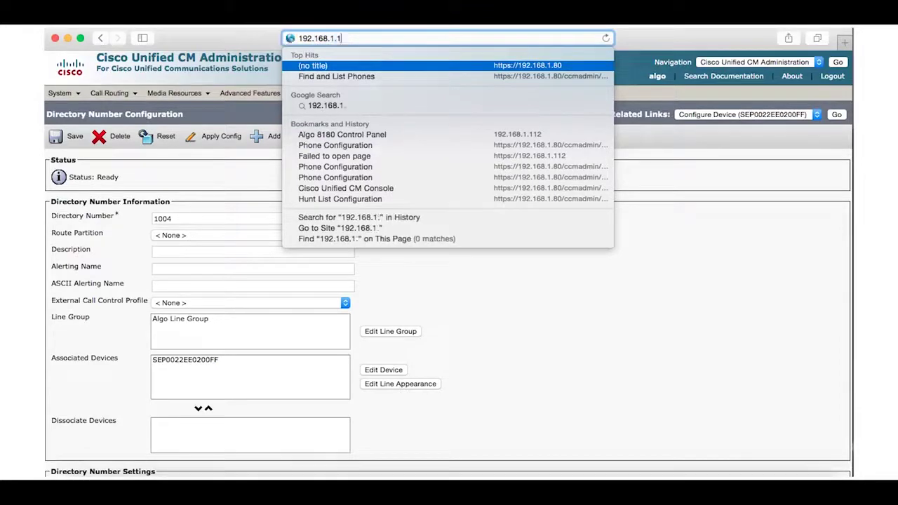
- Save Algo 8180 SIP settings: proxy 192.168.1.80, ring extension and authentication ID 1004
click(342, 134)
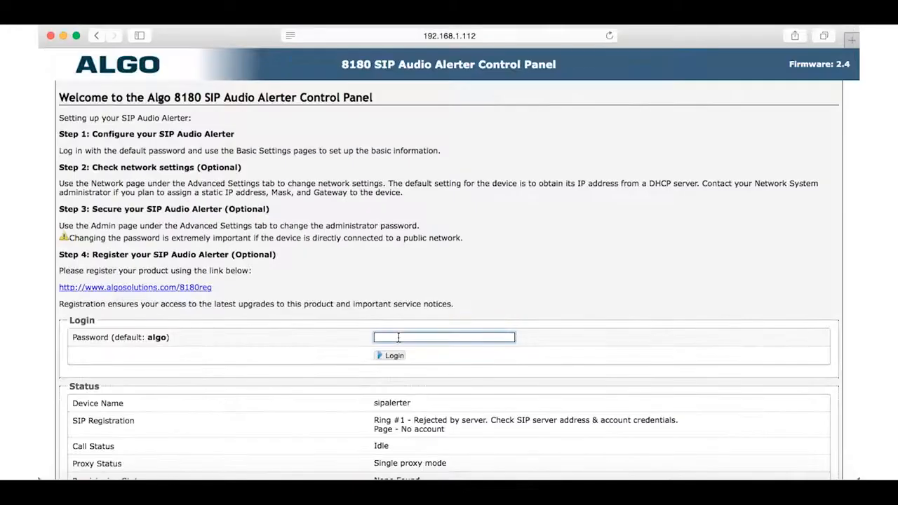
click(391, 355)
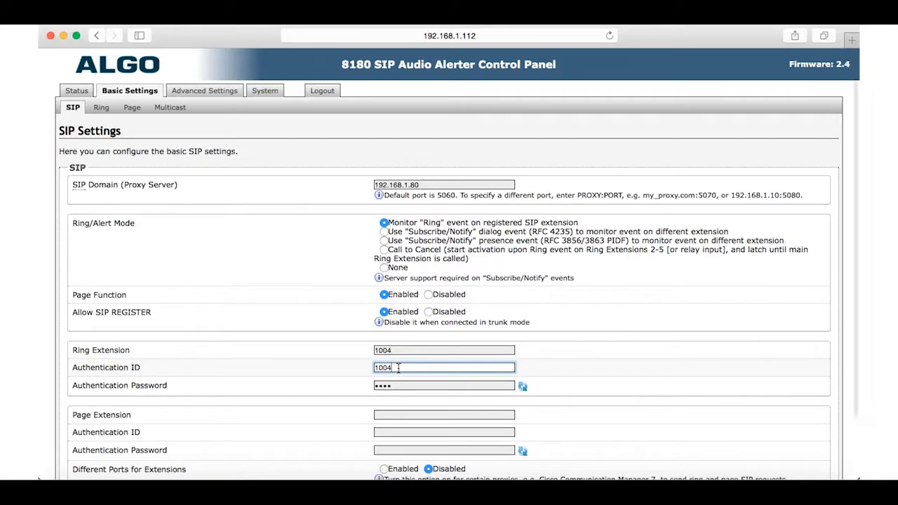
scroll(down, 3)
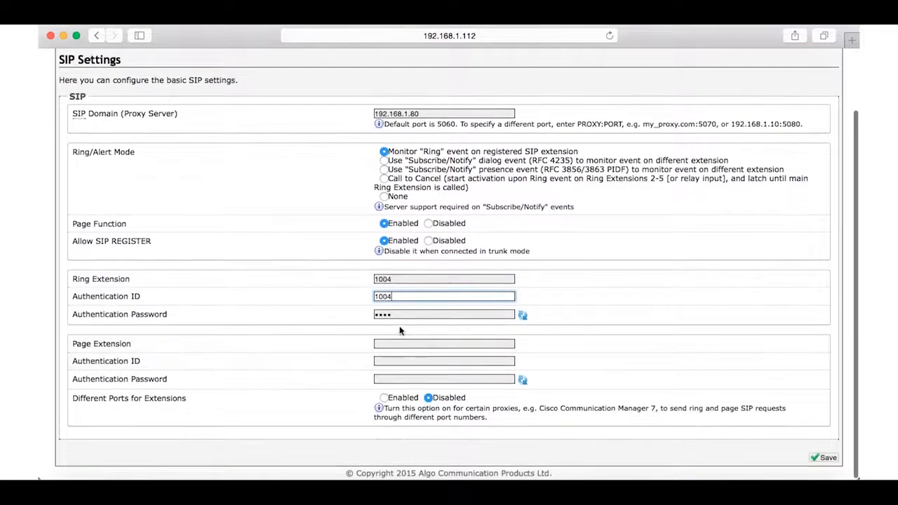
click(444, 314)
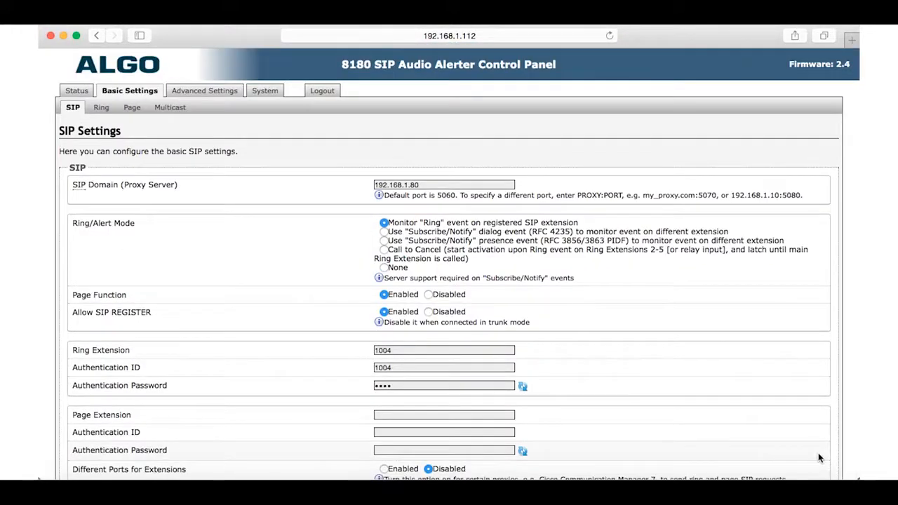
mouse_move(814, 455)
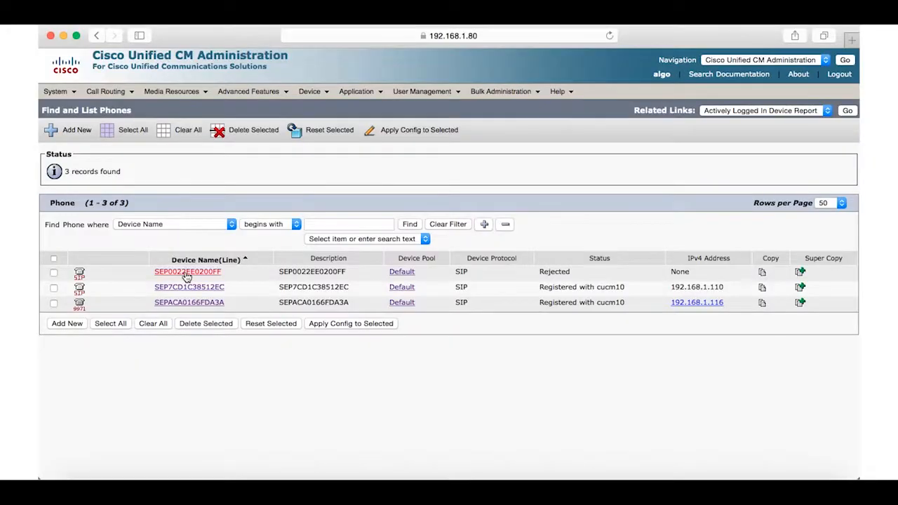
- Open Cisco 9971 phone SEPACA0166FDA3A (line 1081) and enable Logged Into Hunt Group
click(187, 271)
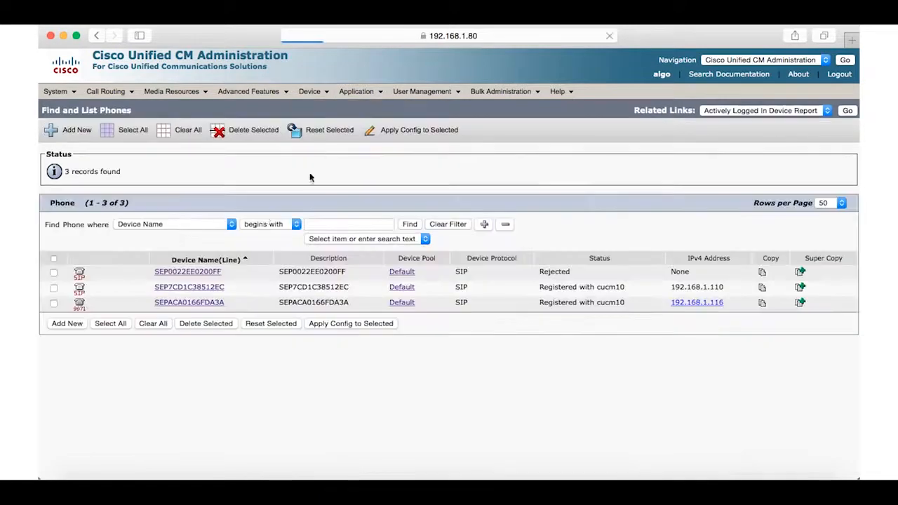
click(189, 302)
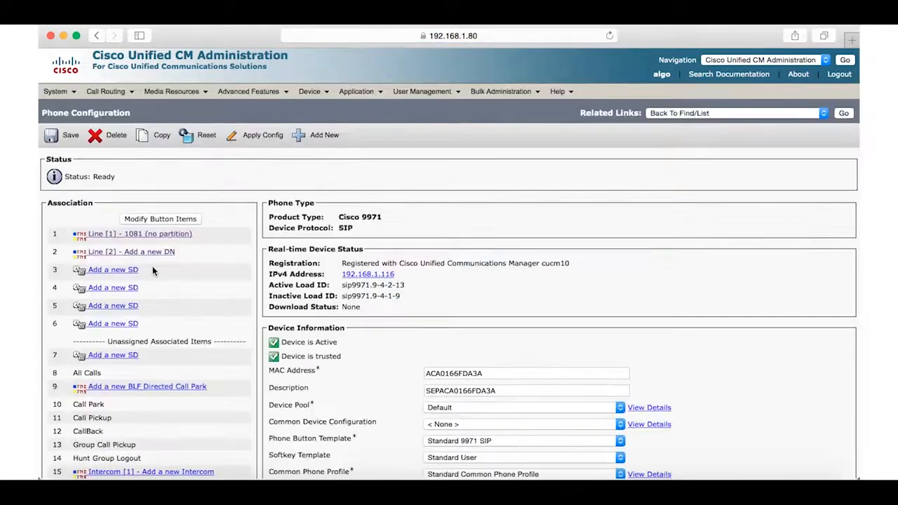
scroll(down, 3)
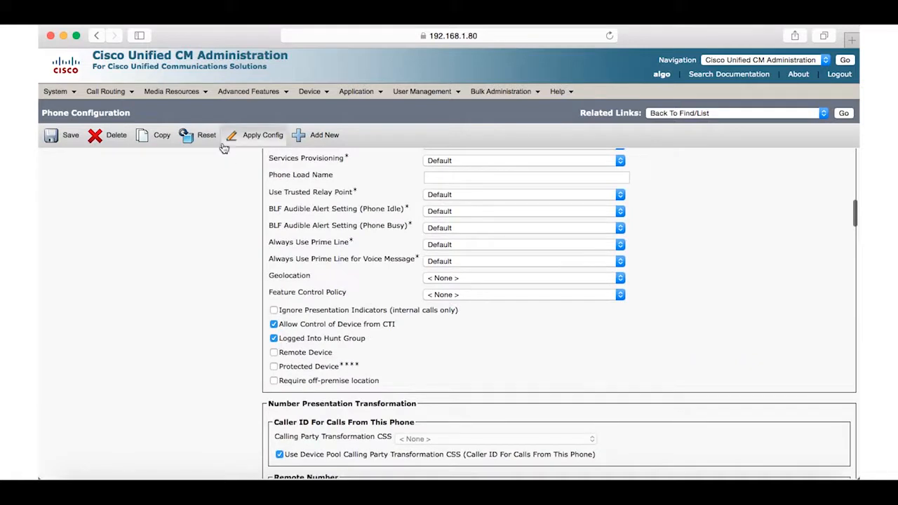
click(106, 91)
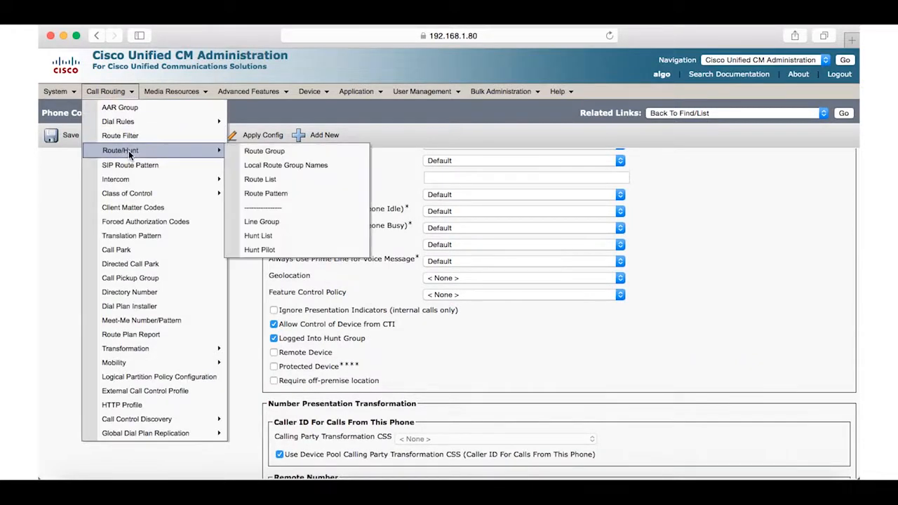
mouse_move(262, 222)
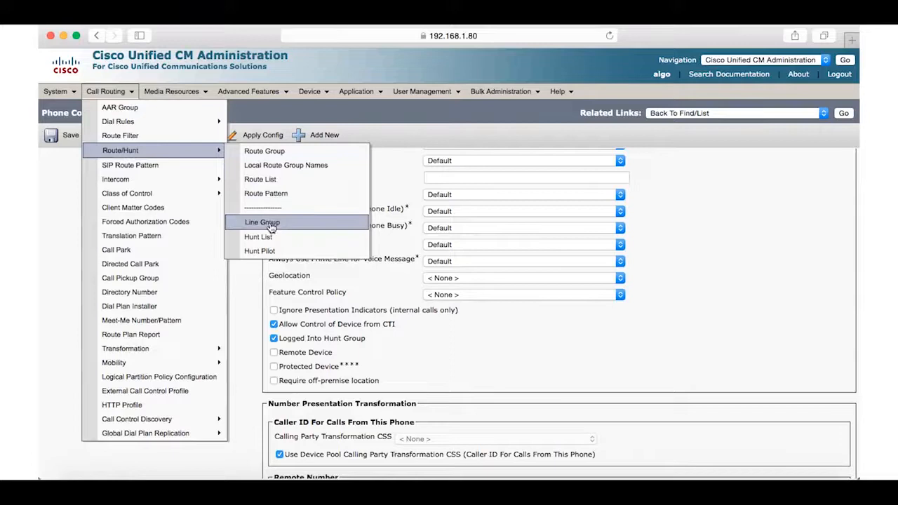
- Create broadcast line group 'Algo Line Group' with 30-second timeout and members 1004 and 1081
click(262, 222)
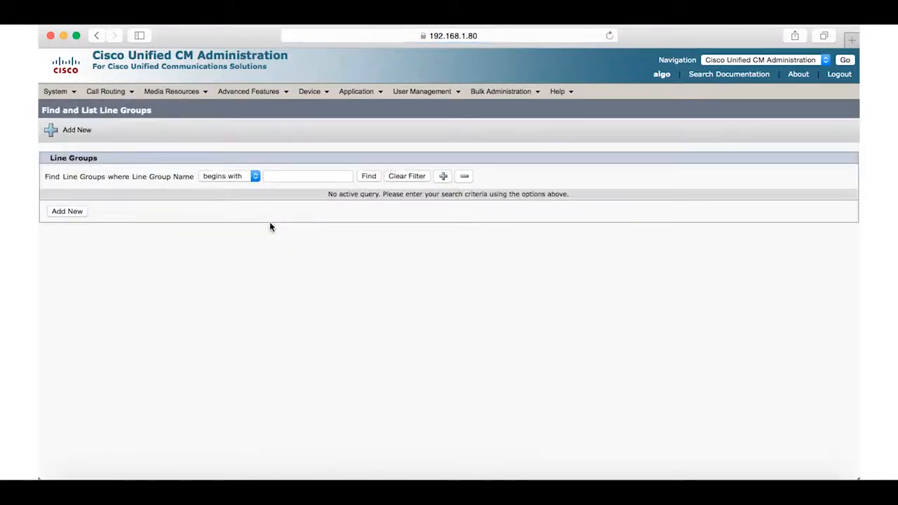
click(76, 130)
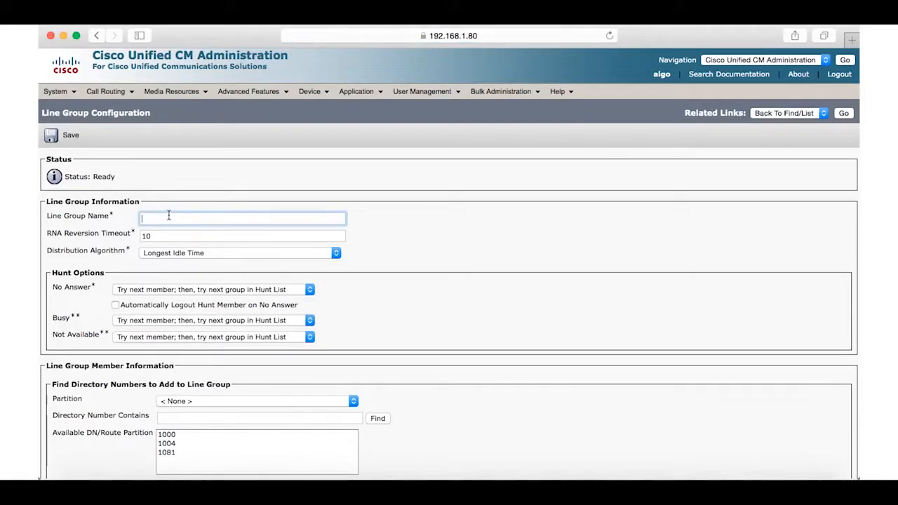
text(Algo Hunt List1)
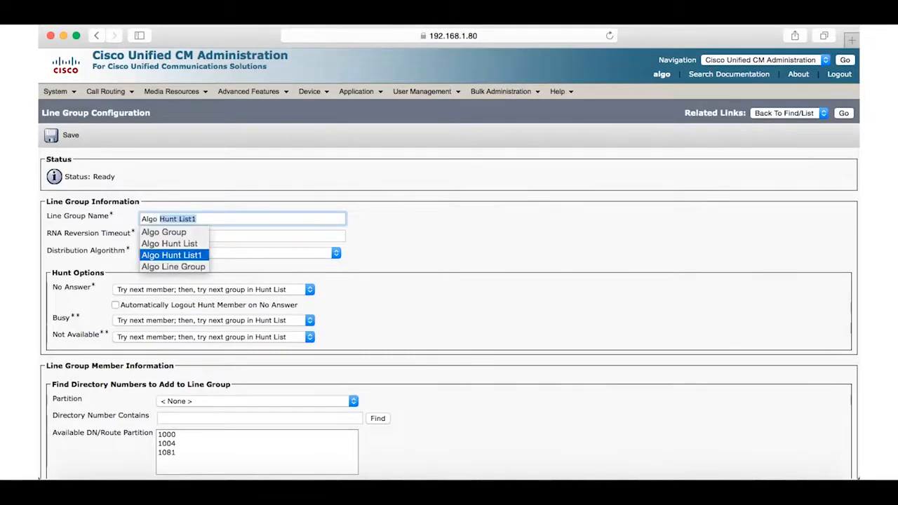
click(173, 267)
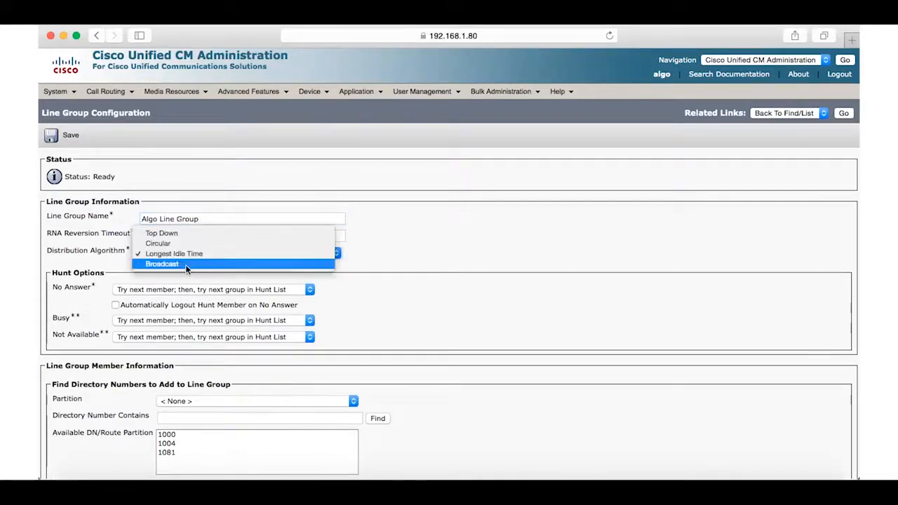
click(162, 263)
text(30)
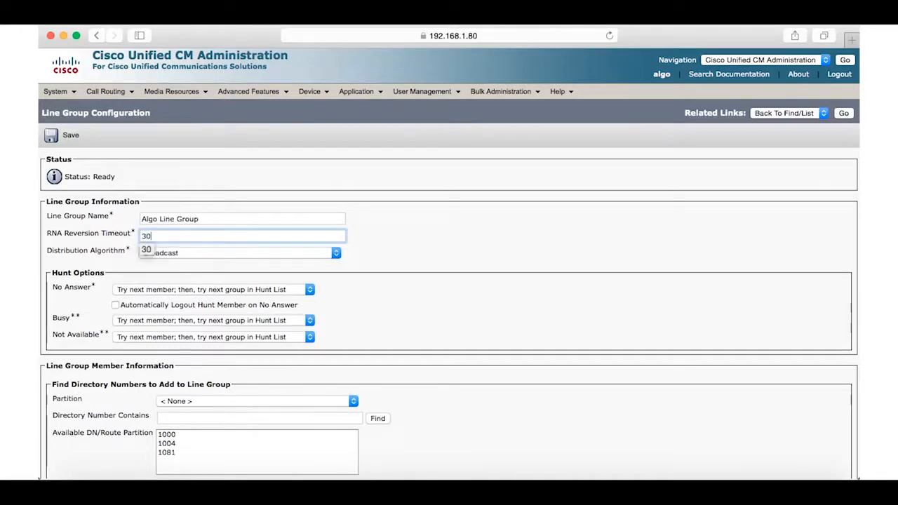
mouse_move(63, 140)
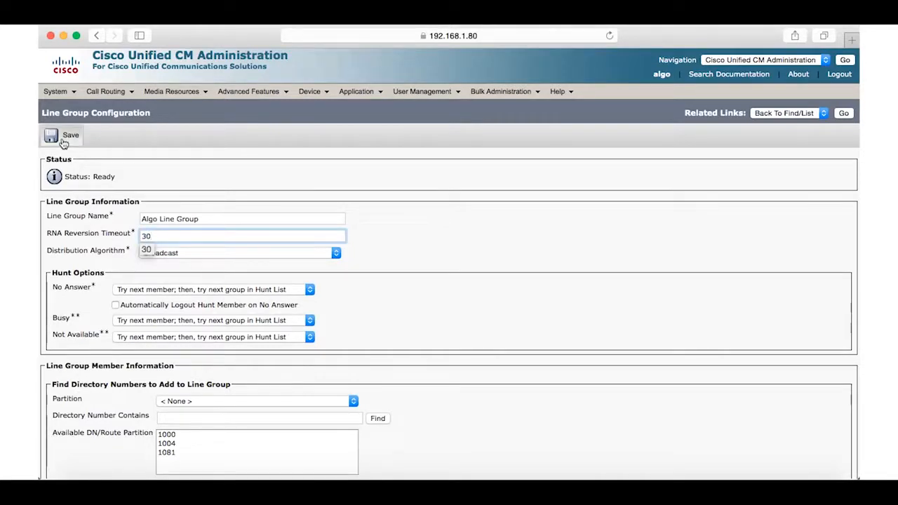
click(51, 136)
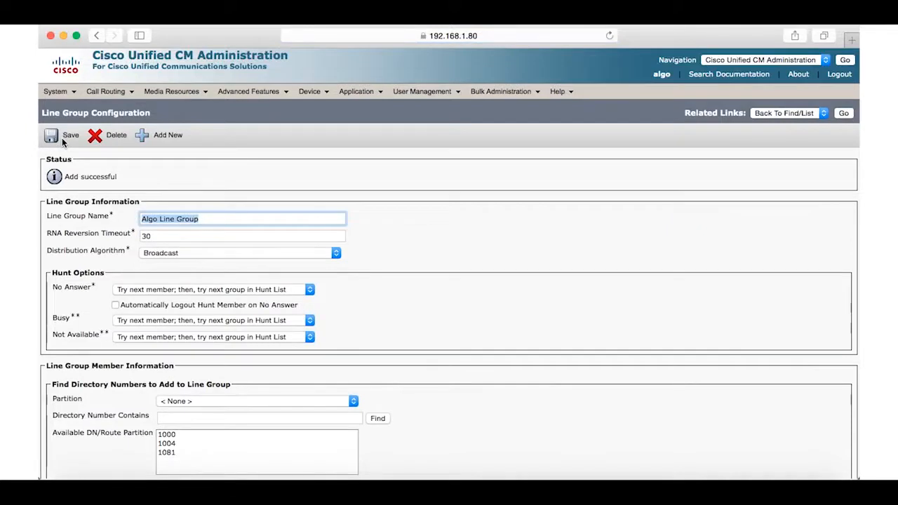
mouse_move(251, 402)
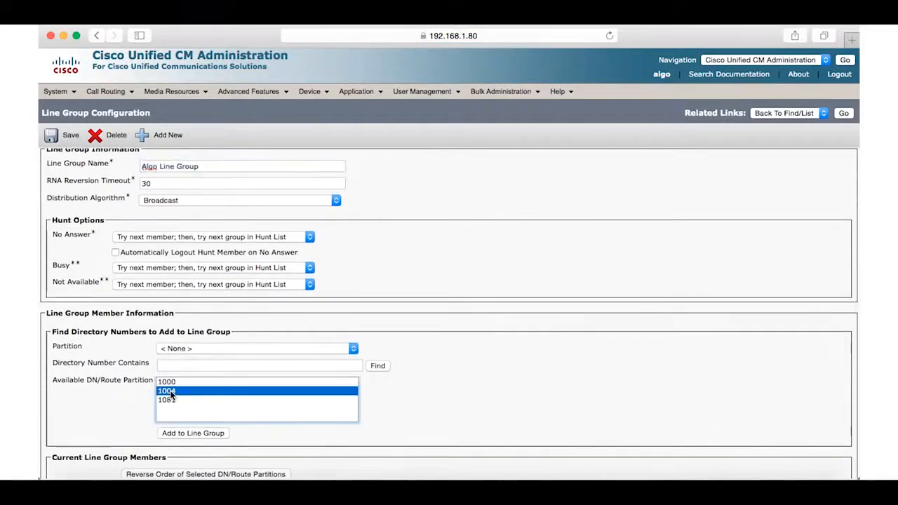
click(193, 433)
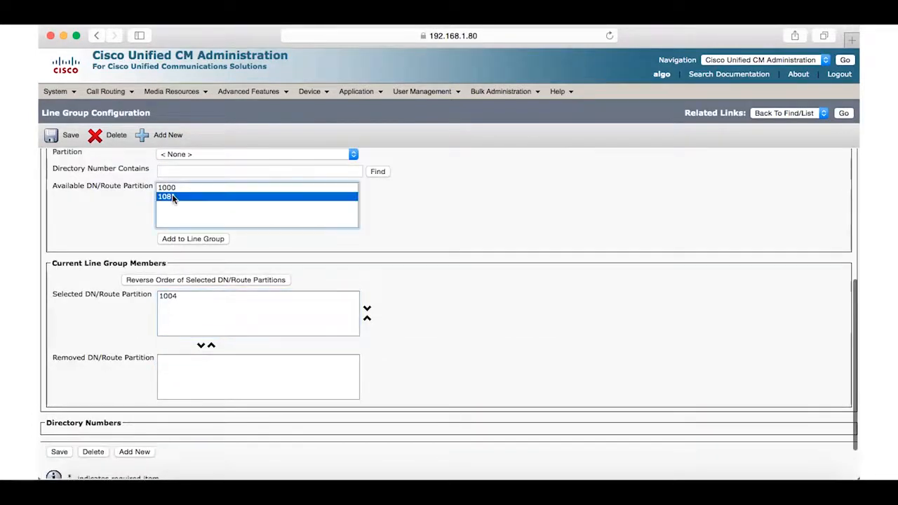
click(193, 238)
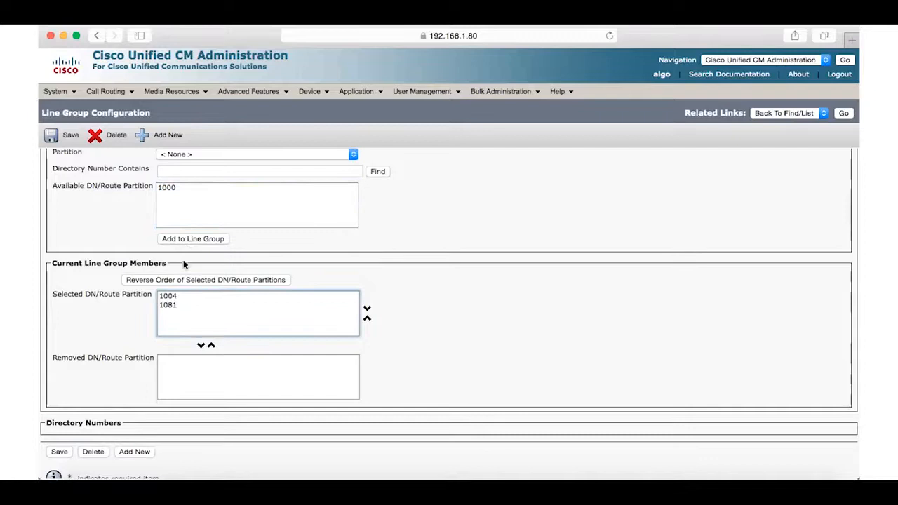
mouse_move(175, 328)
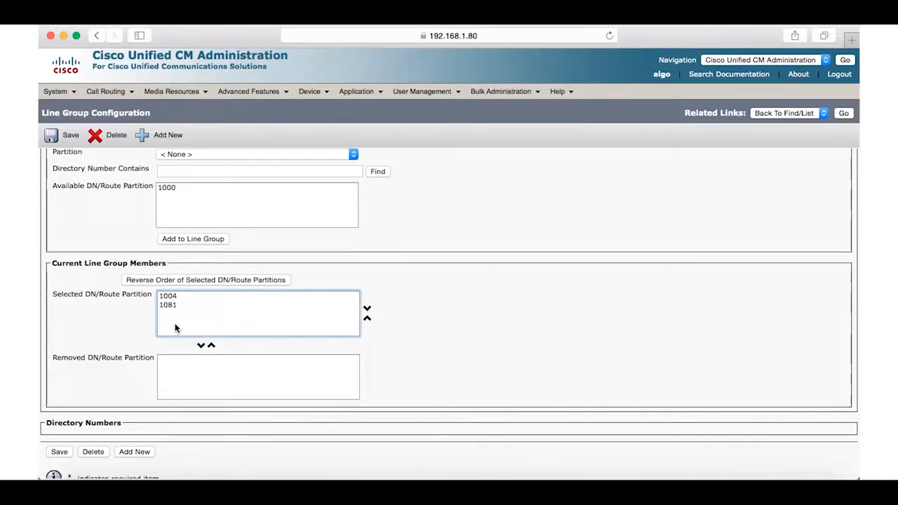
mouse_move(98, 378)
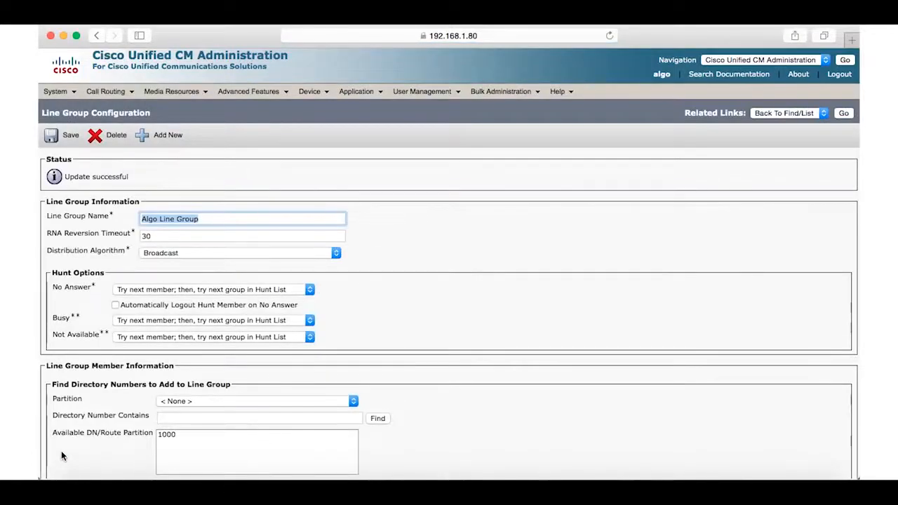
- Create and save the enabled hunt list 'Algo Hunt List'
click(105, 91)
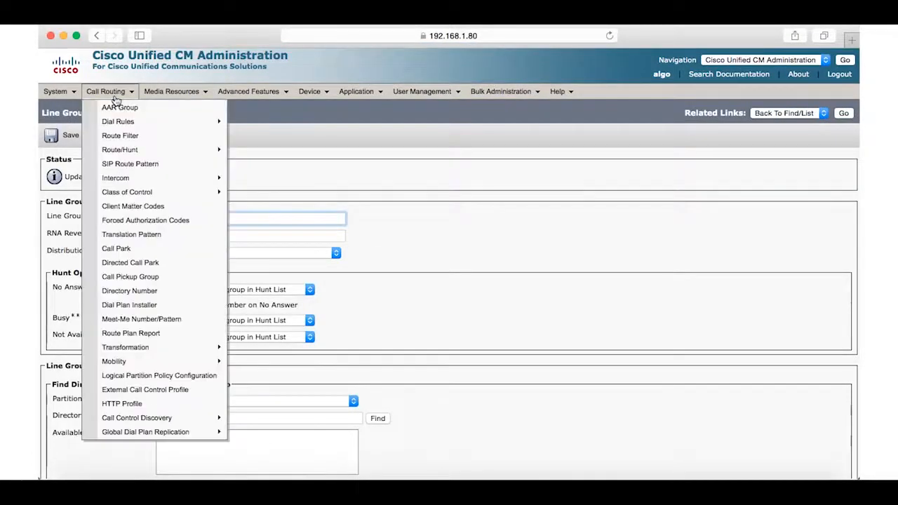
mouse_move(120, 150)
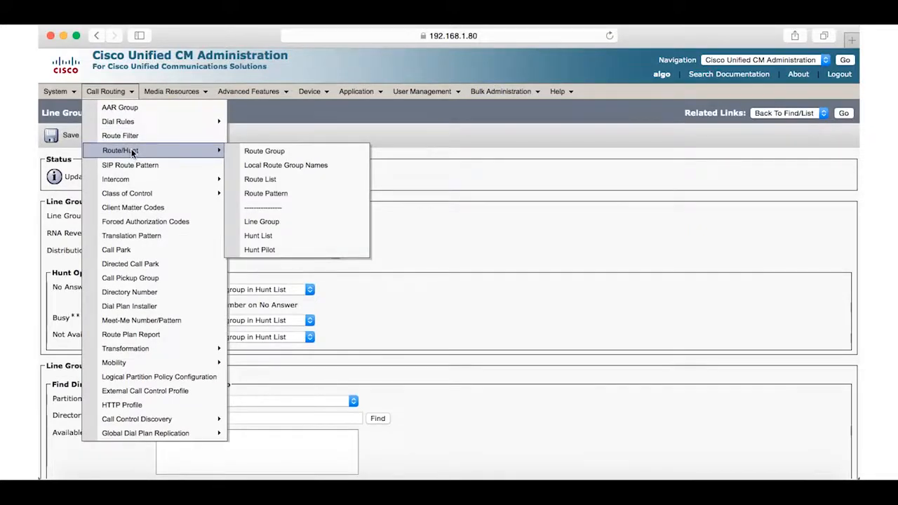
mouse_move(260, 236)
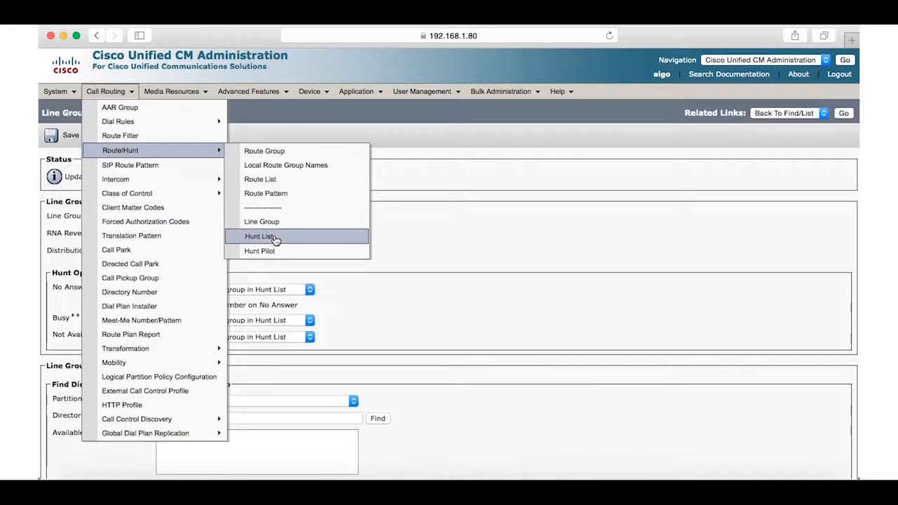
click(260, 236)
text(Algo Hunt L)
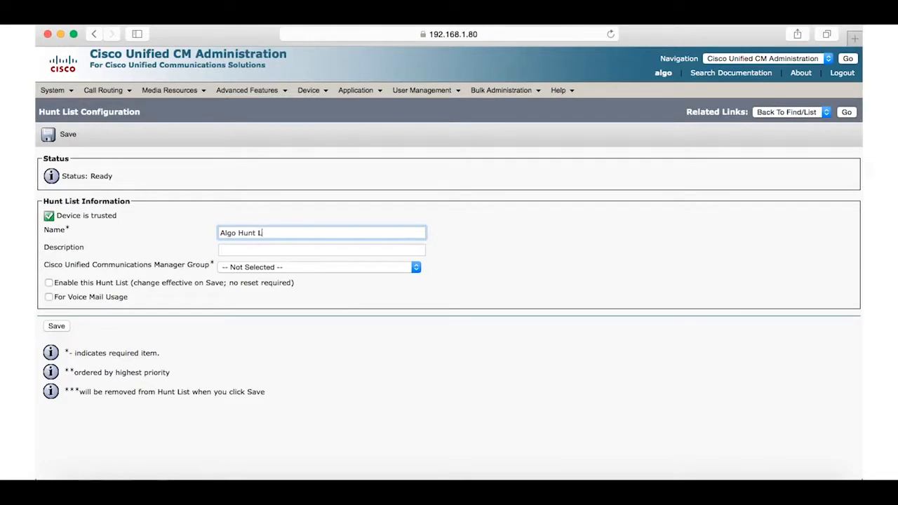
text(ist)
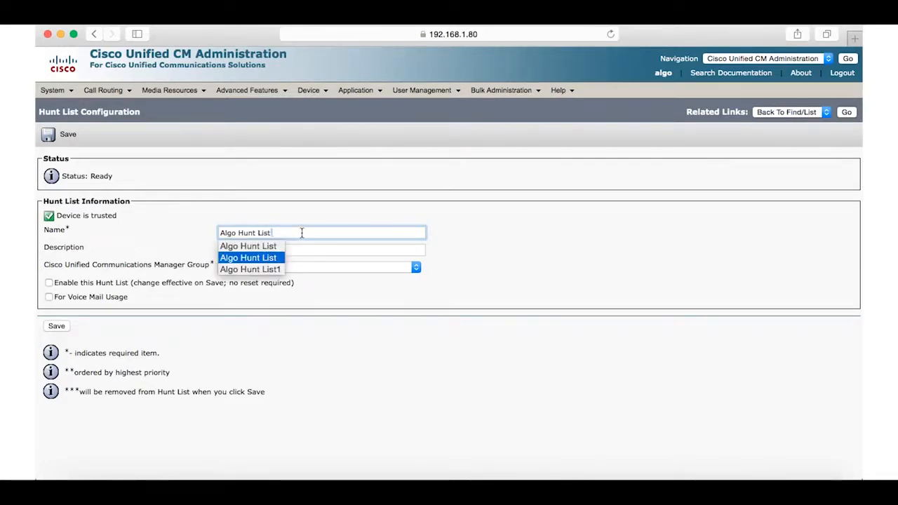
click(415, 268)
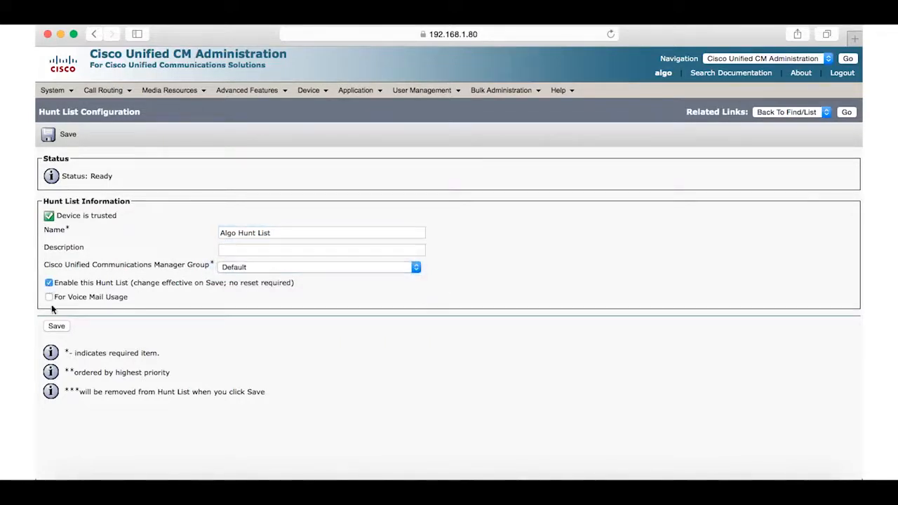
click(56, 326)
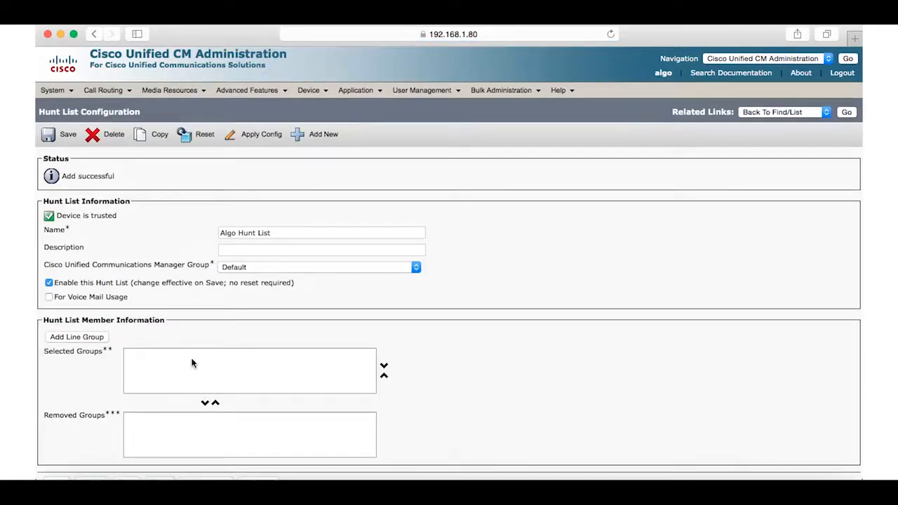
- Add Algo Line Group as the hunt list's member and confirm
click(76, 337)
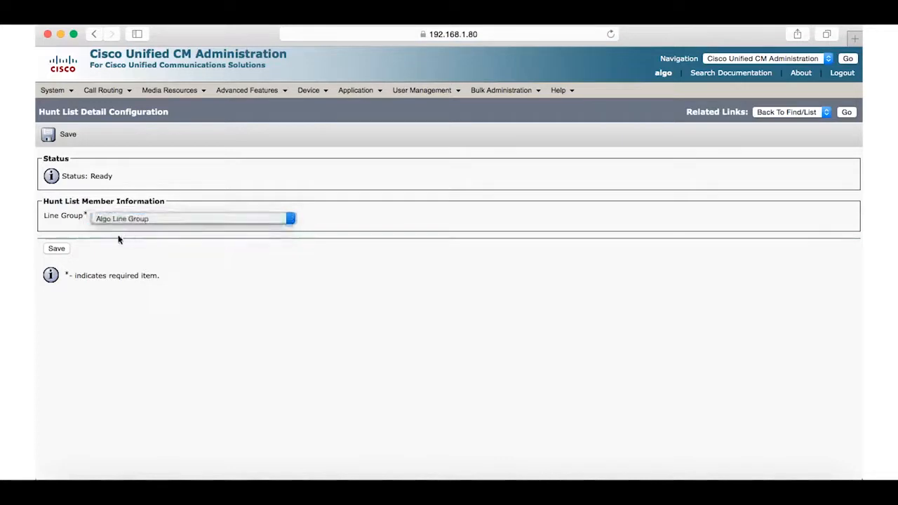
click(56, 248)
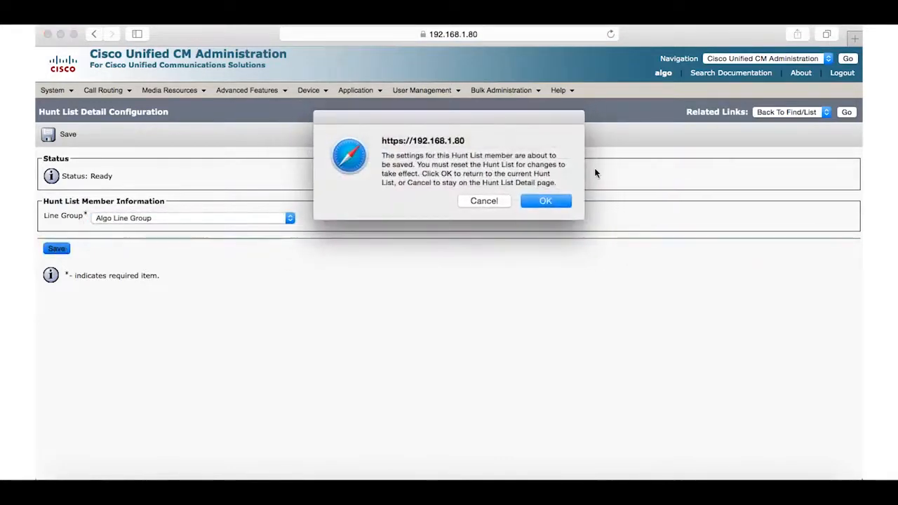
click(545, 200)
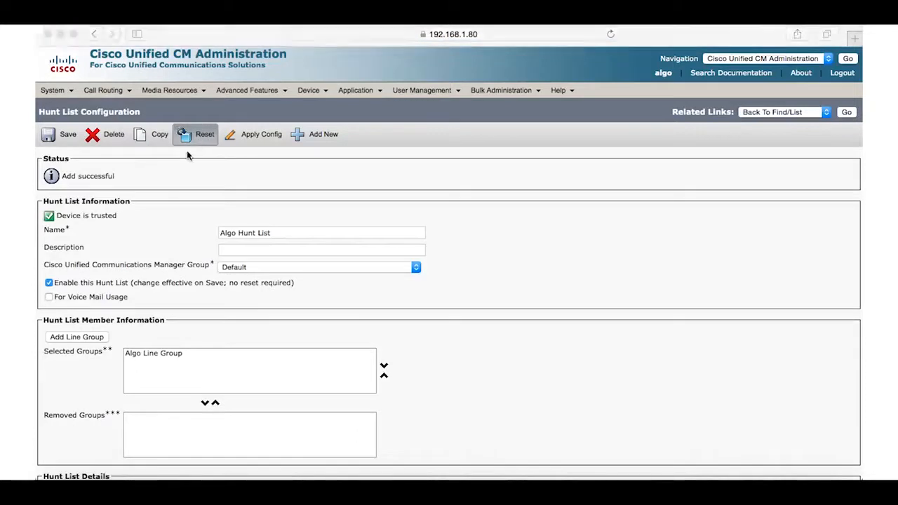
click(204, 134)
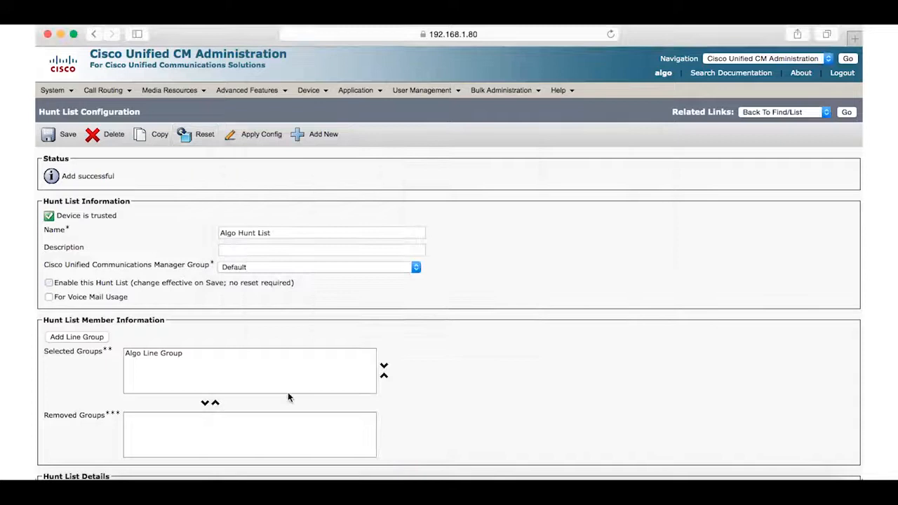
click(103, 90)
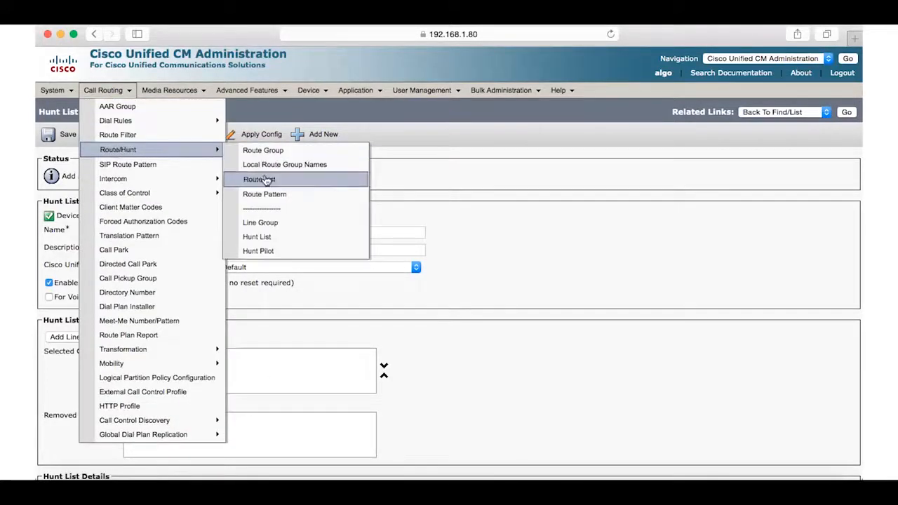
- Create hunt pilot 1111 routed to Algo Hunt List
click(257, 250)
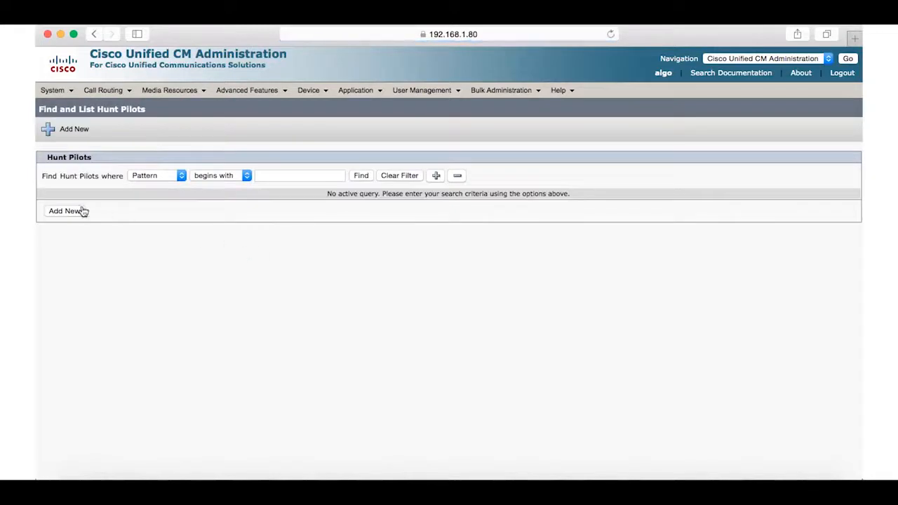
click(68, 210)
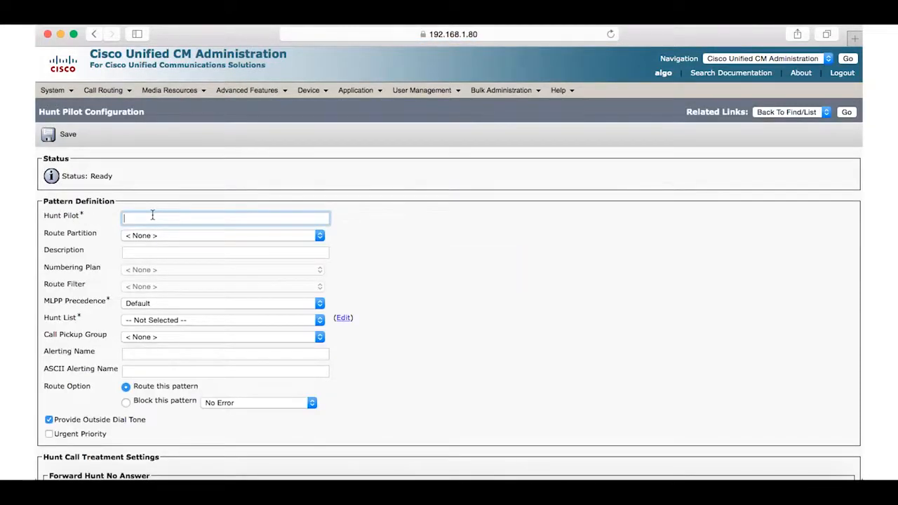
text(11)
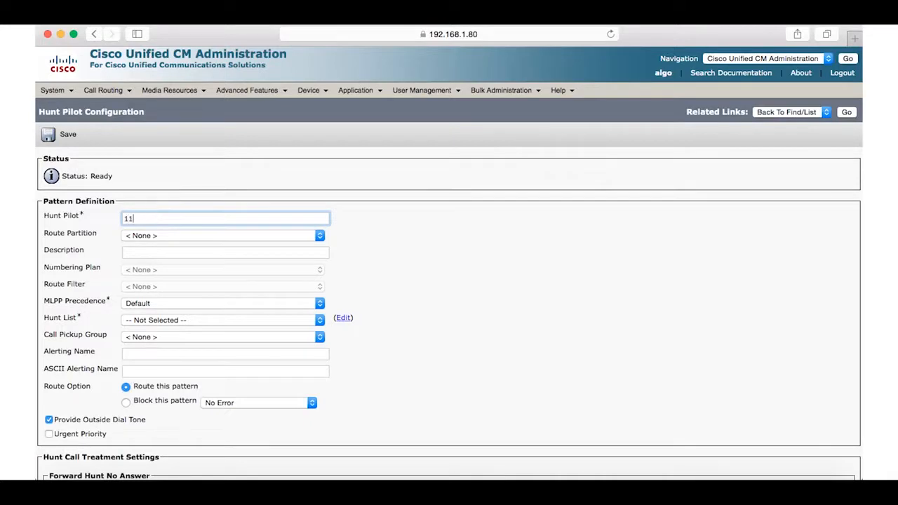
text(11)
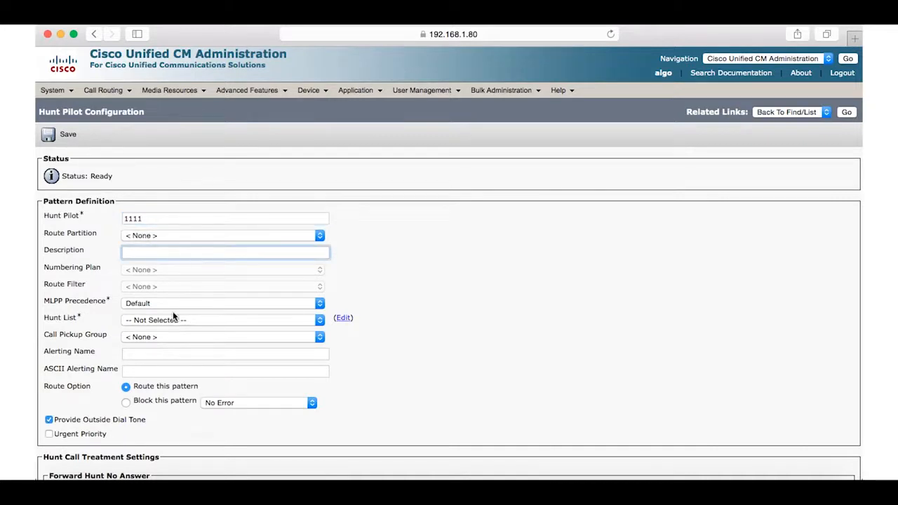
scroll(down, 3)
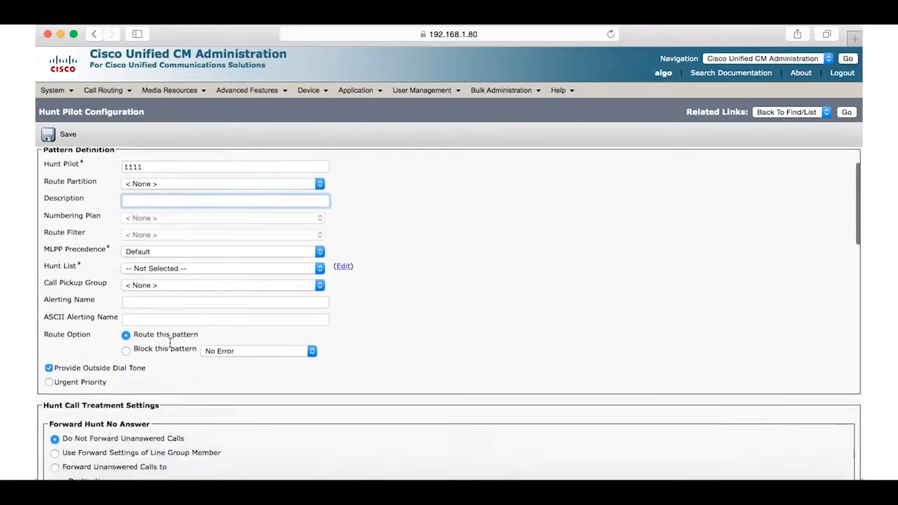
scroll(down, 3)
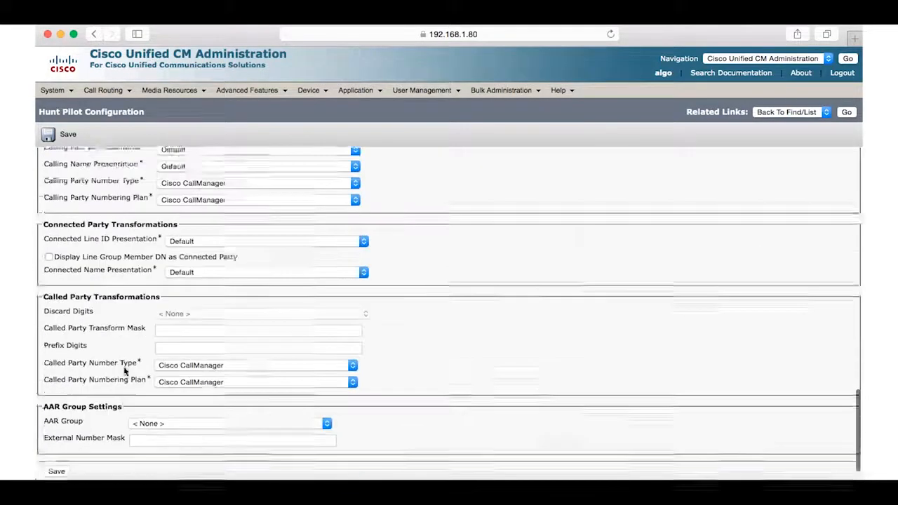
scroll(down, 3)
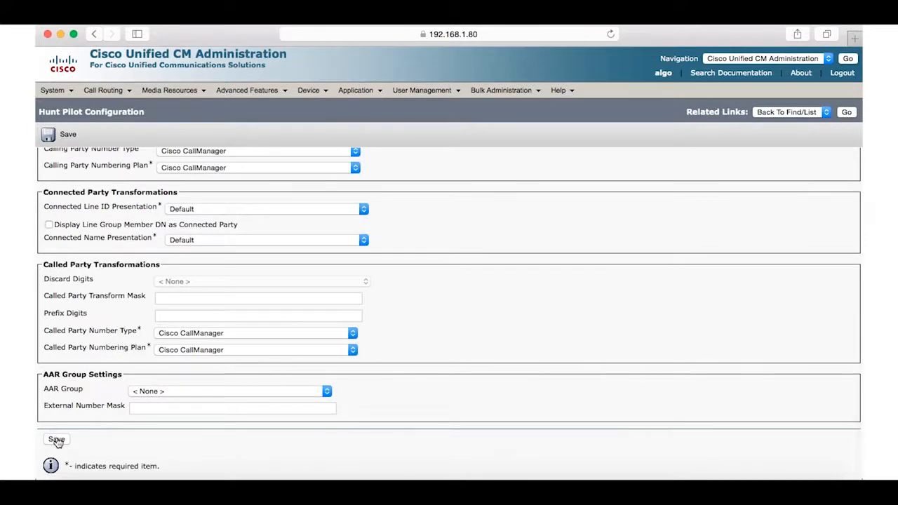
click(57, 439)
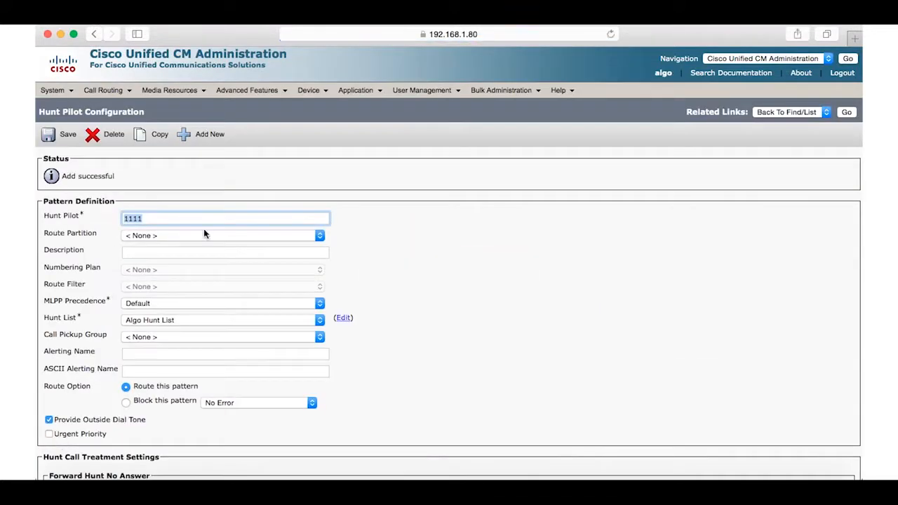
click(309, 90)
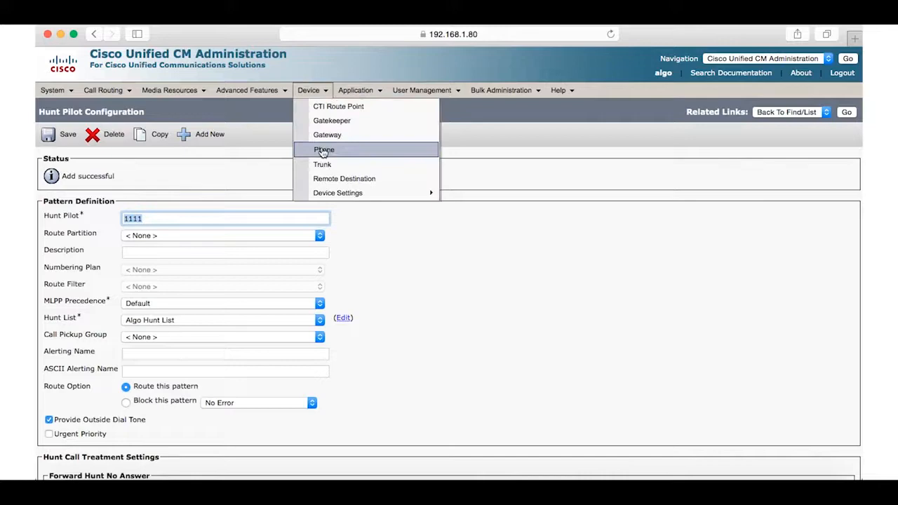
- Open line 1081 on phone SEPACA0166FDA3A and set Forward All to 1111
click(324, 150)
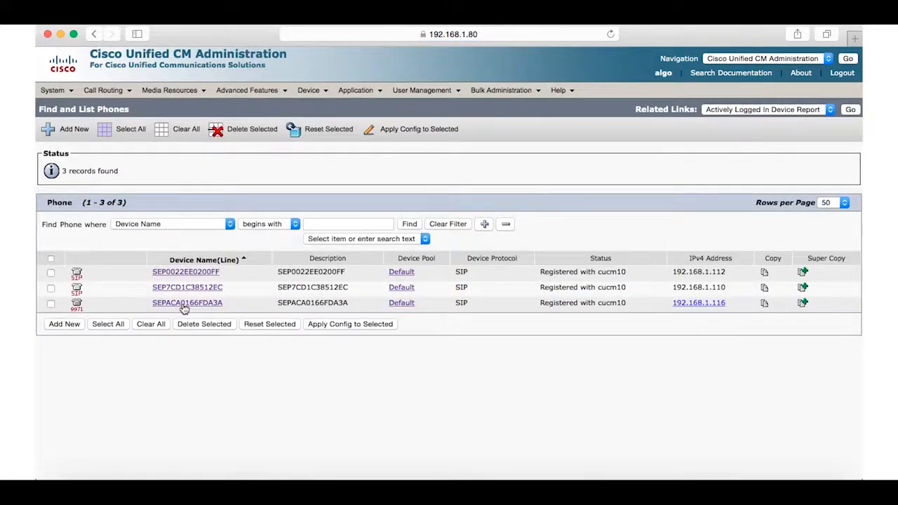
click(187, 303)
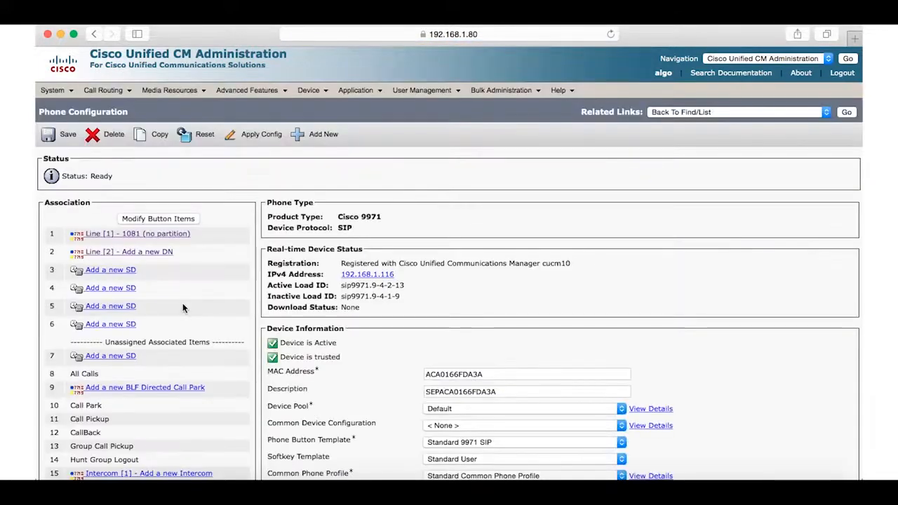
mouse_move(129, 239)
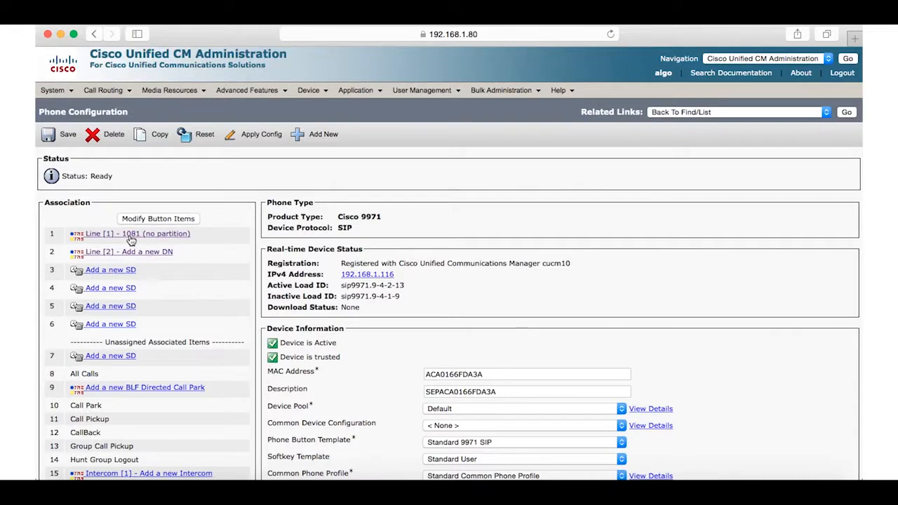
mouse_move(157, 238)
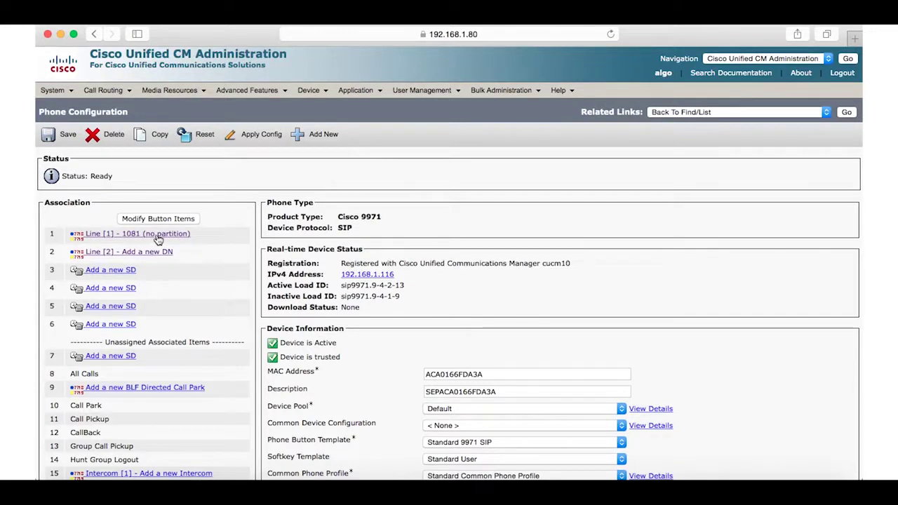
click(138, 233)
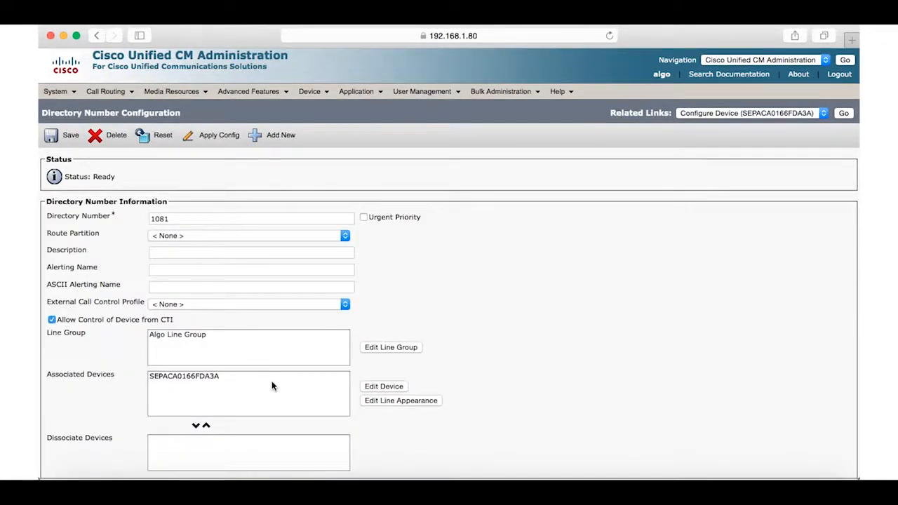
mouse_move(274, 357)
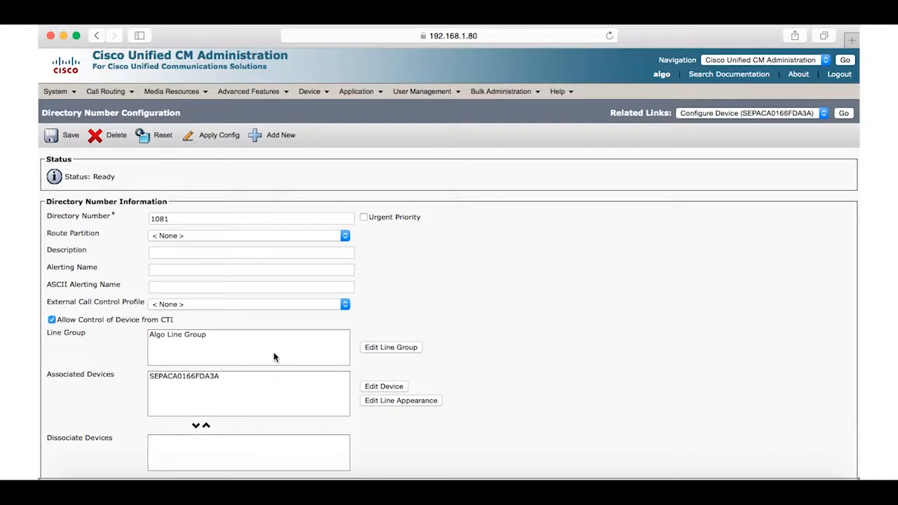
scroll(down, 3)
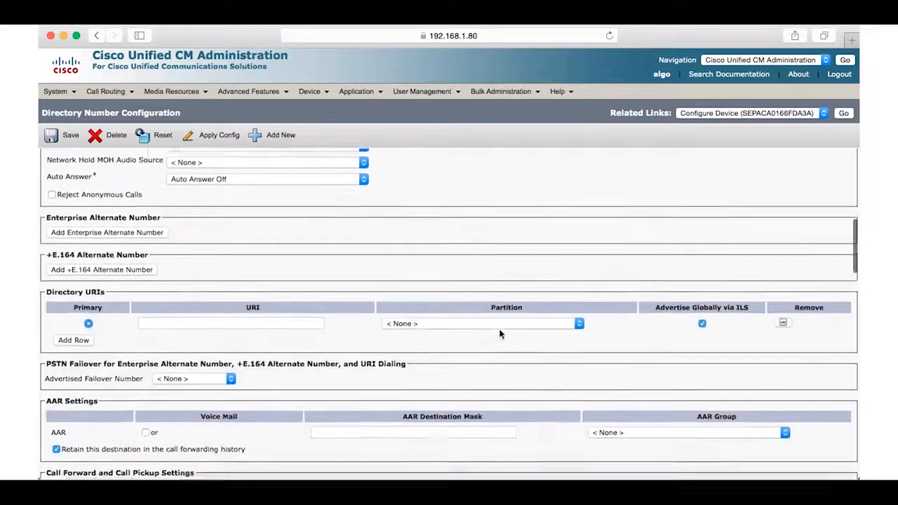
scroll(down, 3)
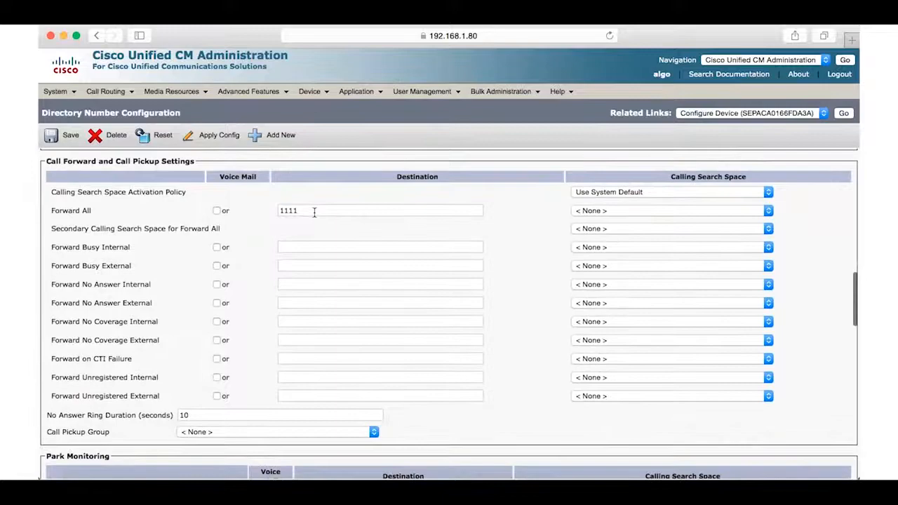
scroll(down, 3)
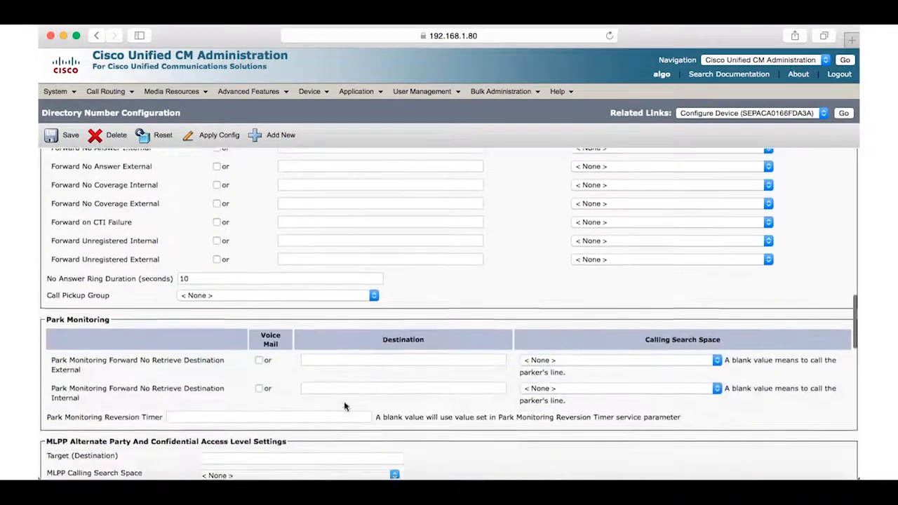
scroll(down, 3)
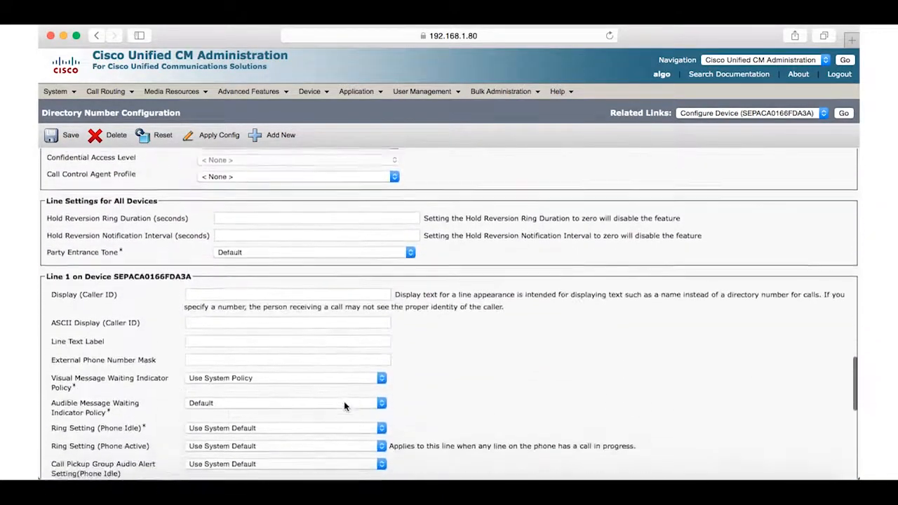
scroll(down, 3)
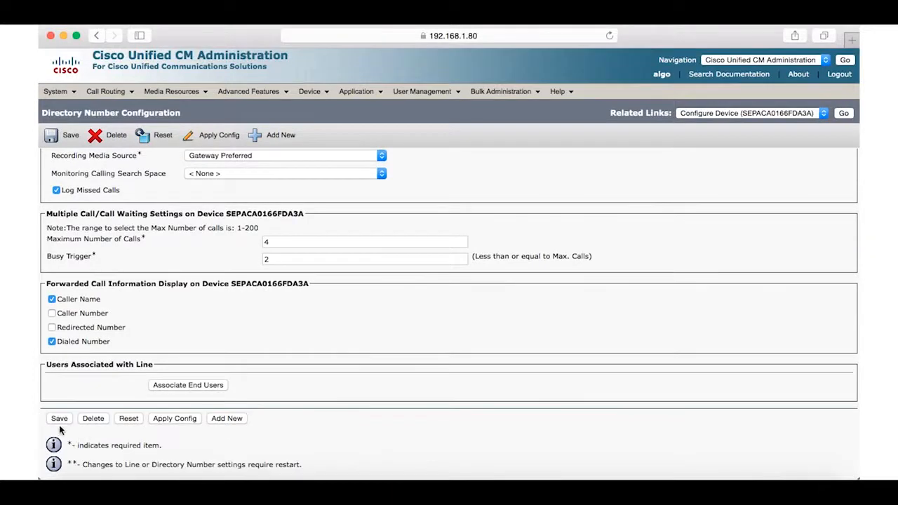